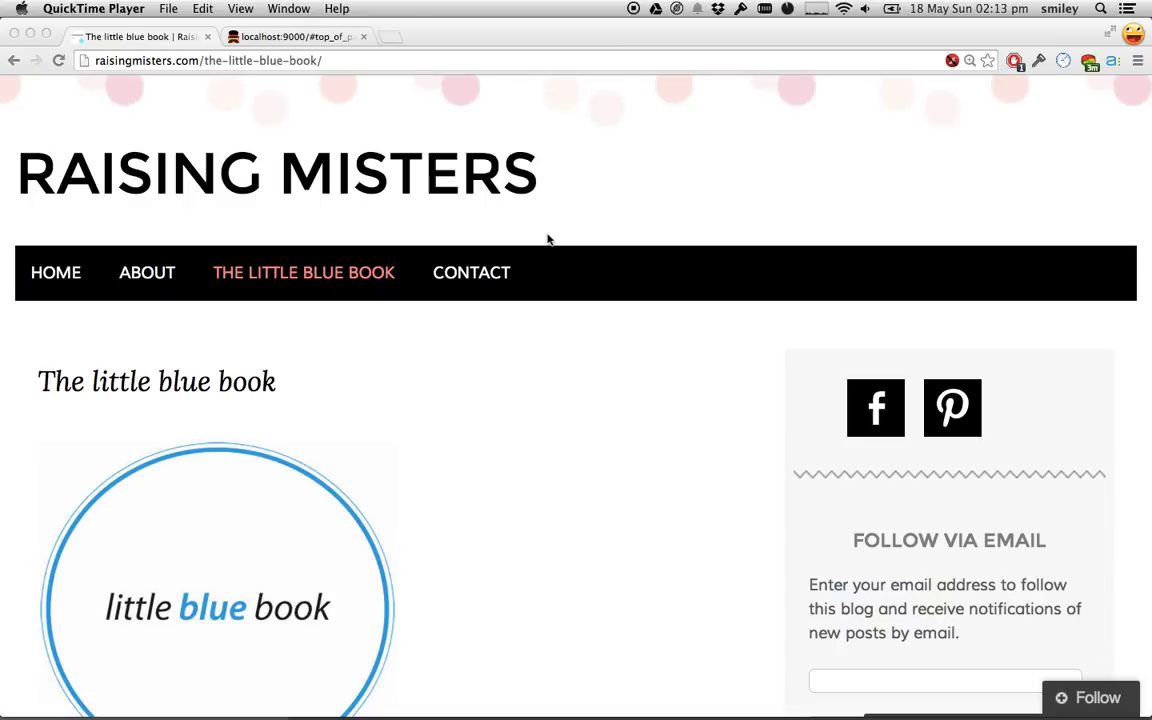
# - Scroll through the reference page of shop lists to review its sections
pyautogui.scroll(-3)
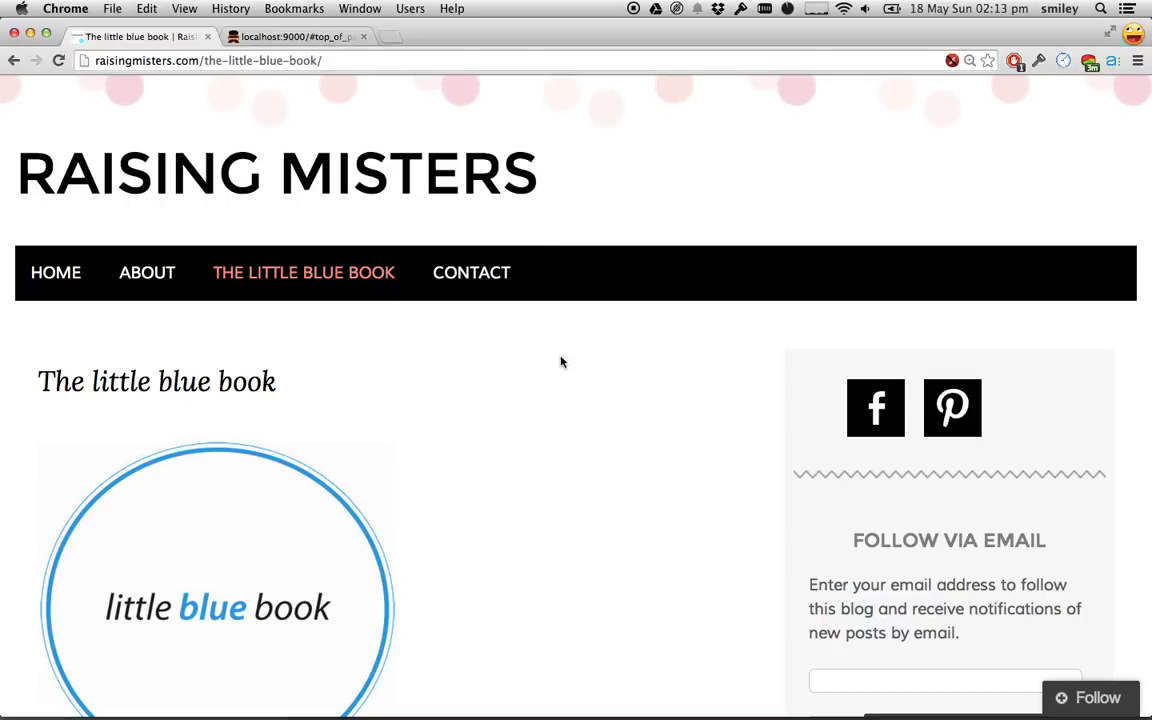
pyautogui.moveTo(252, 272)
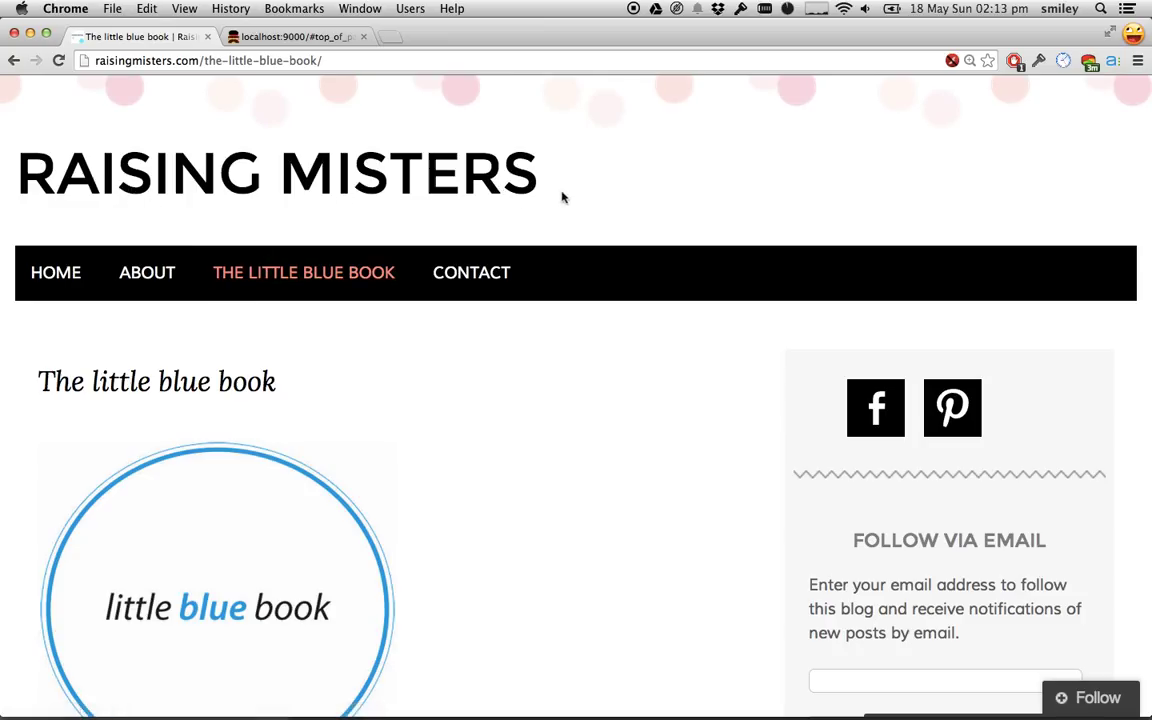
pyautogui.moveTo(384, 420)
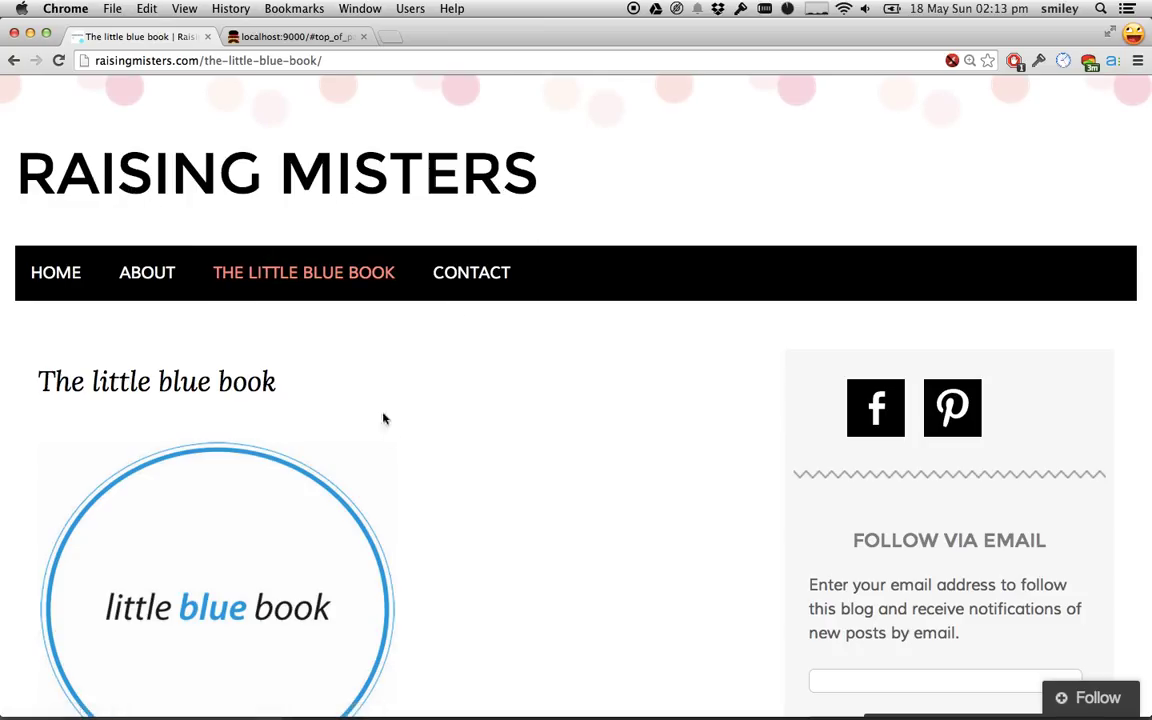
pyautogui.scroll(-3)
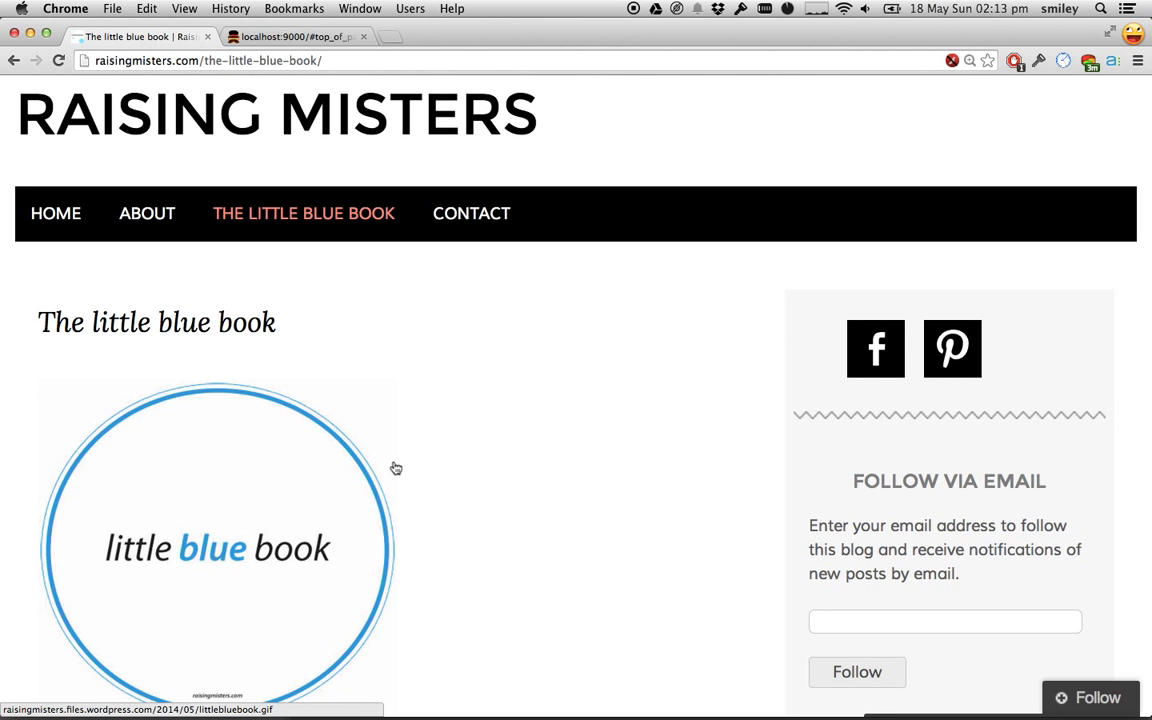
pyautogui.scroll(-3)
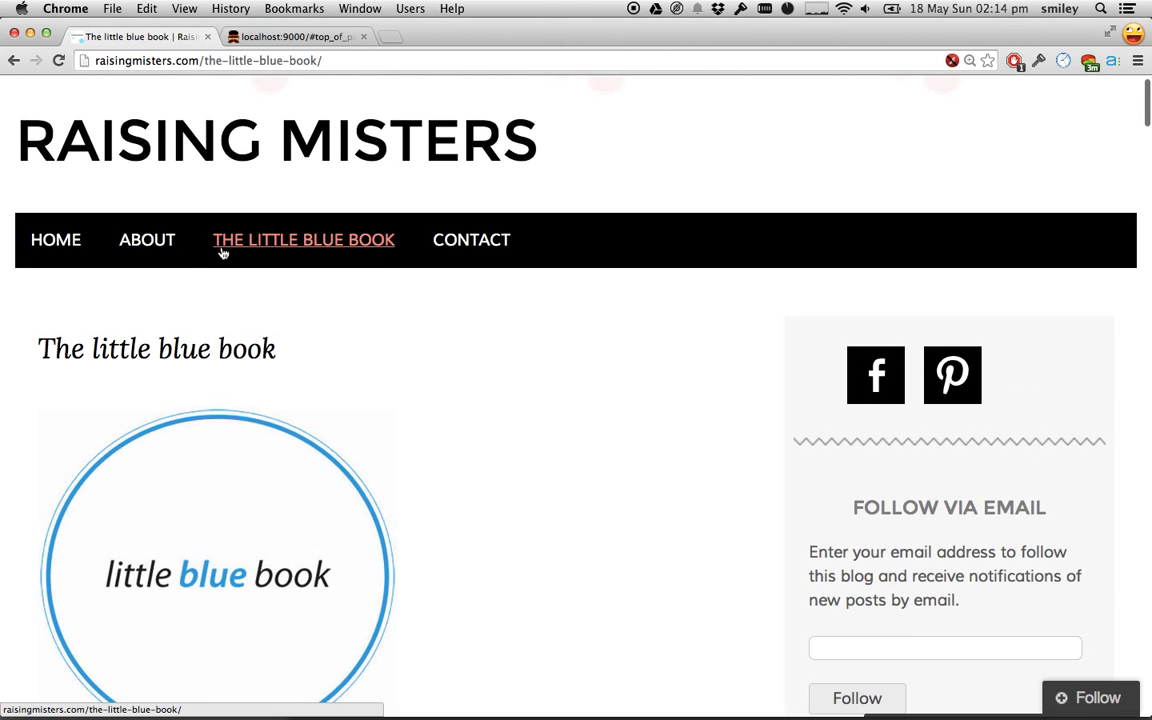
pyautogui.scroll(-3)
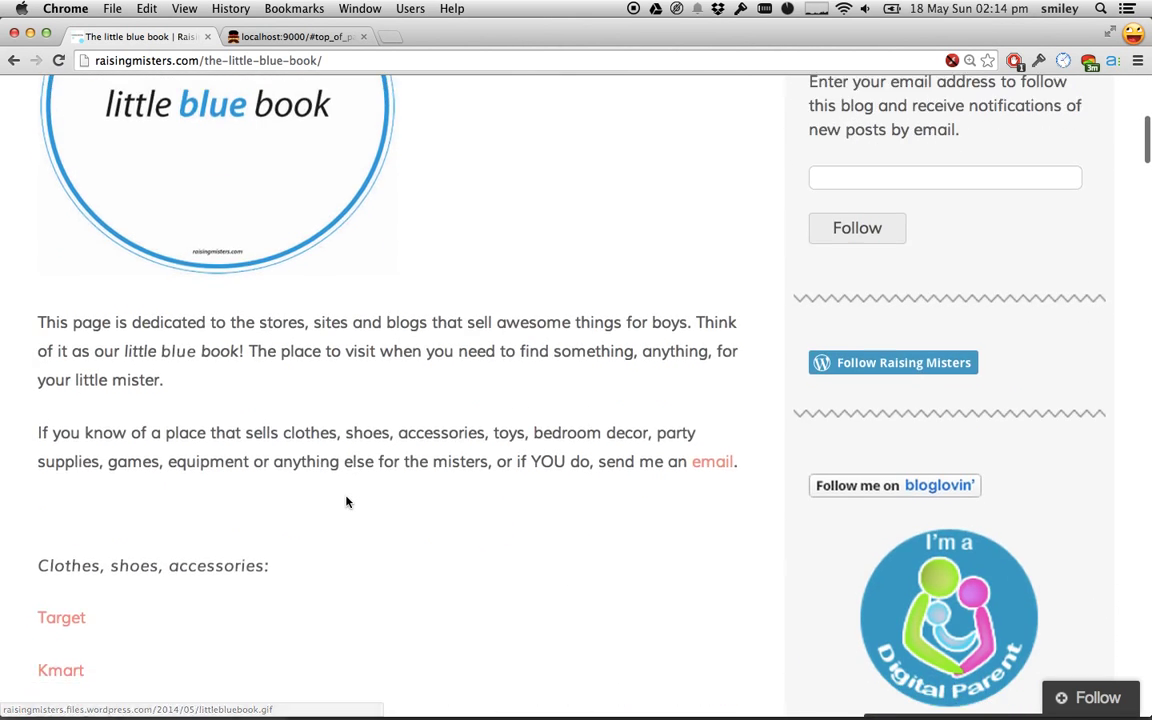
pyautogui.scroll(-3)
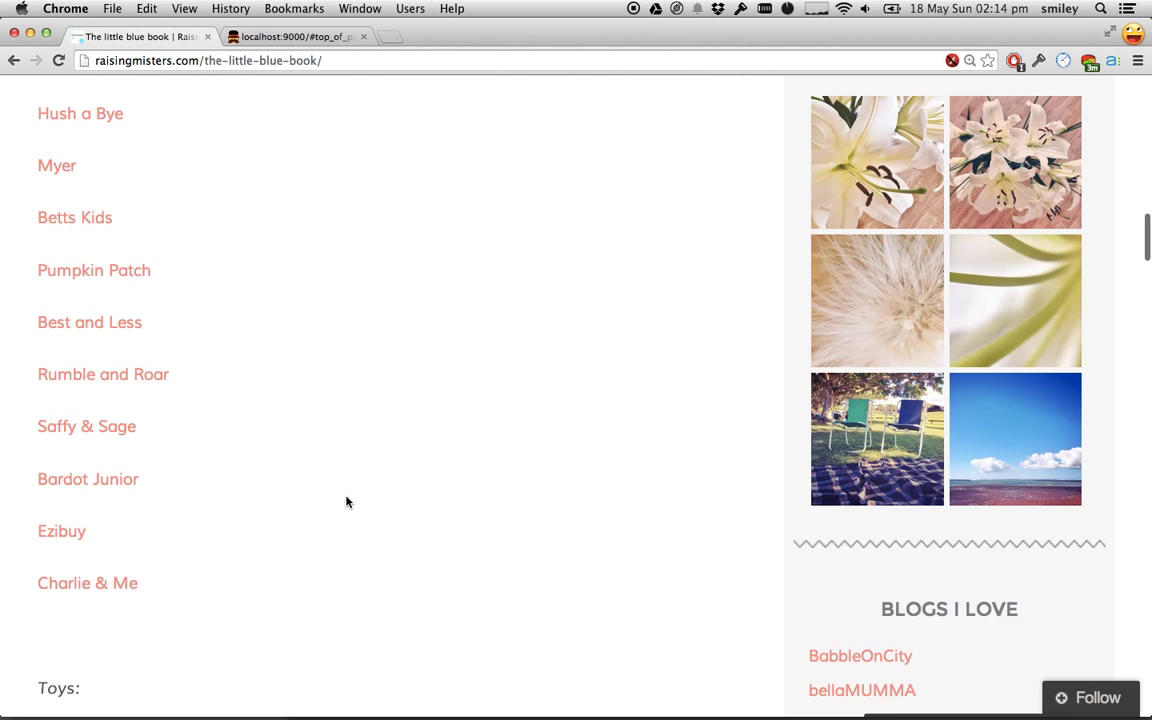
pyautogui.scroll(-3)
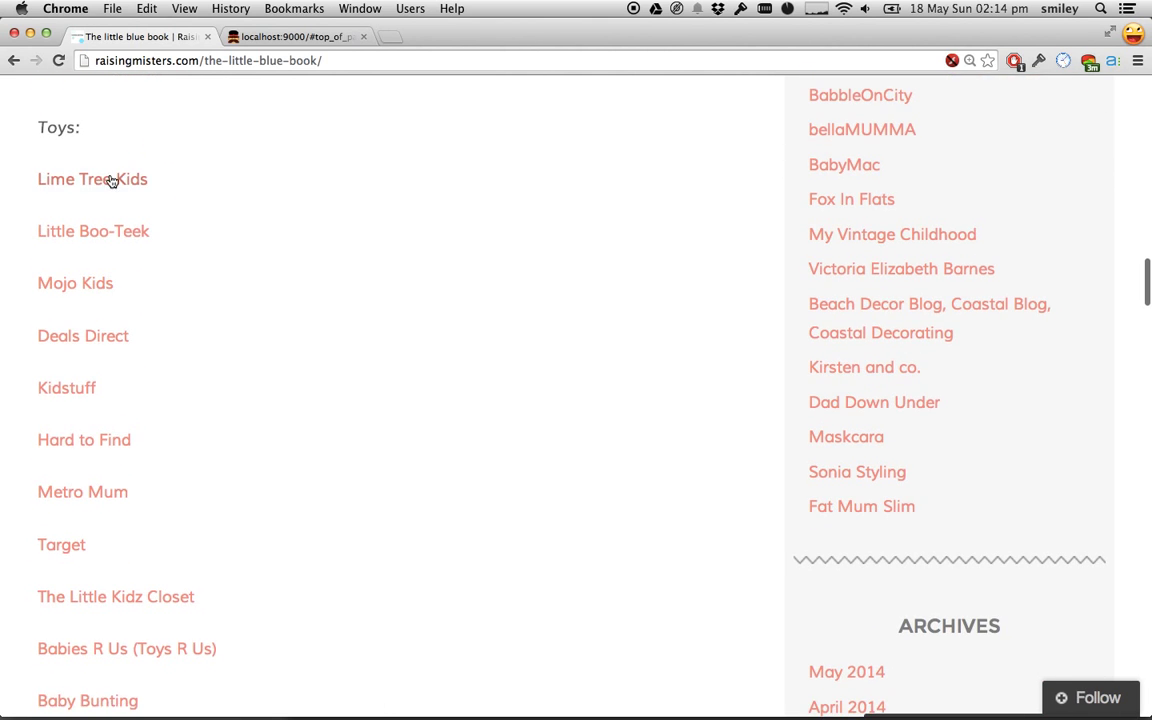
pyautogui.scroll(-3)
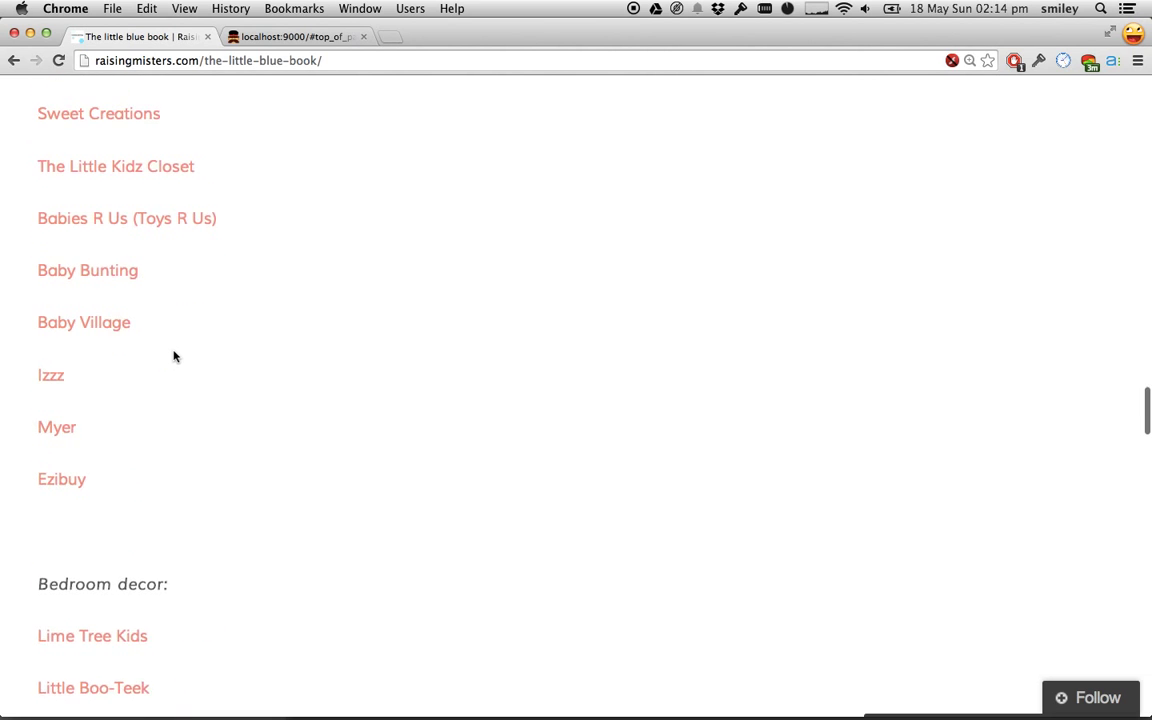
pyautogui.scroll(-3)
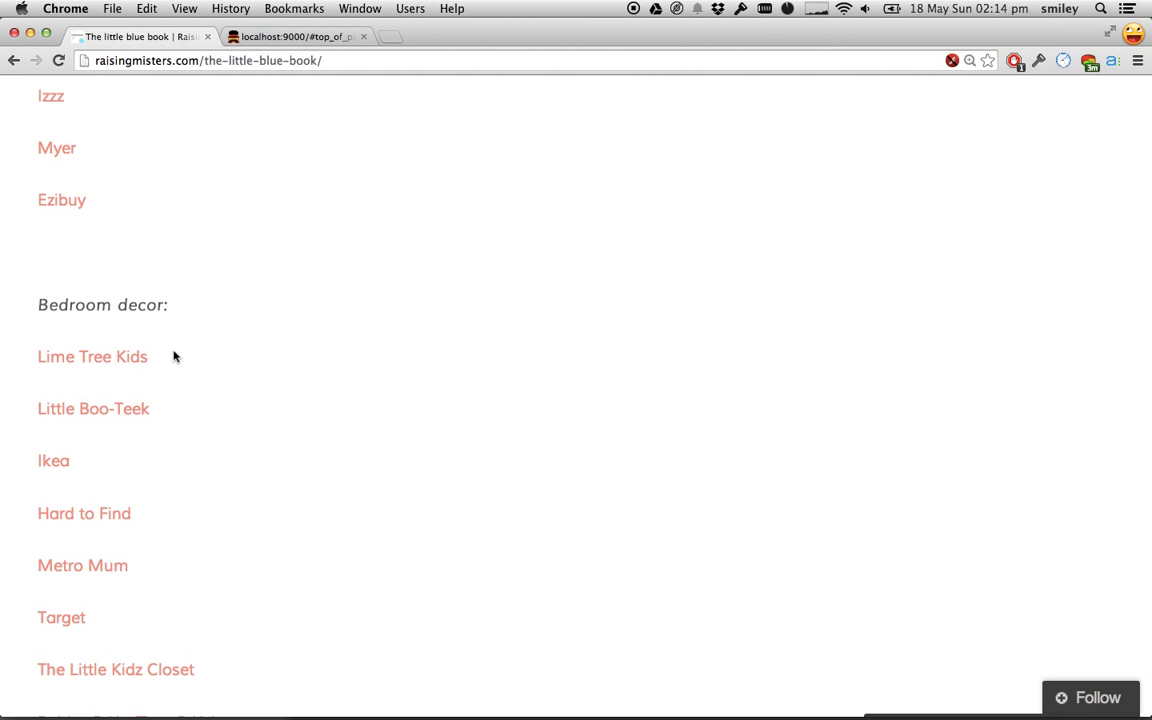
pyautogui.scroll(-3)
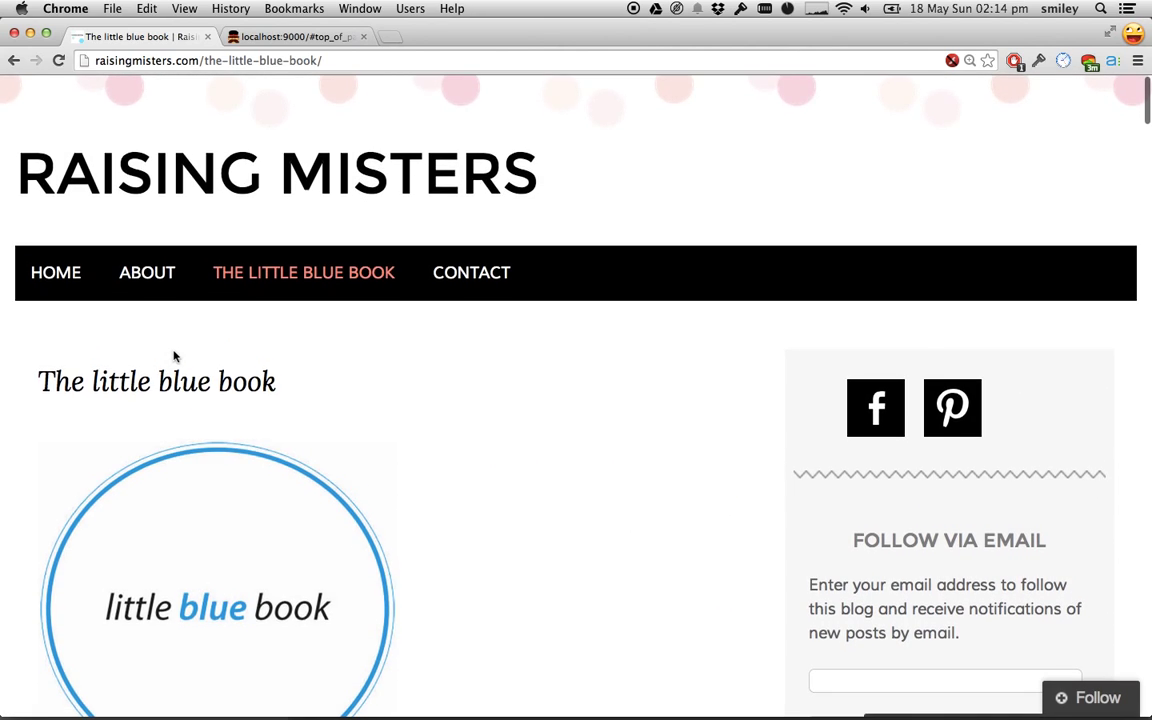
pyautogui.scroll(-3)
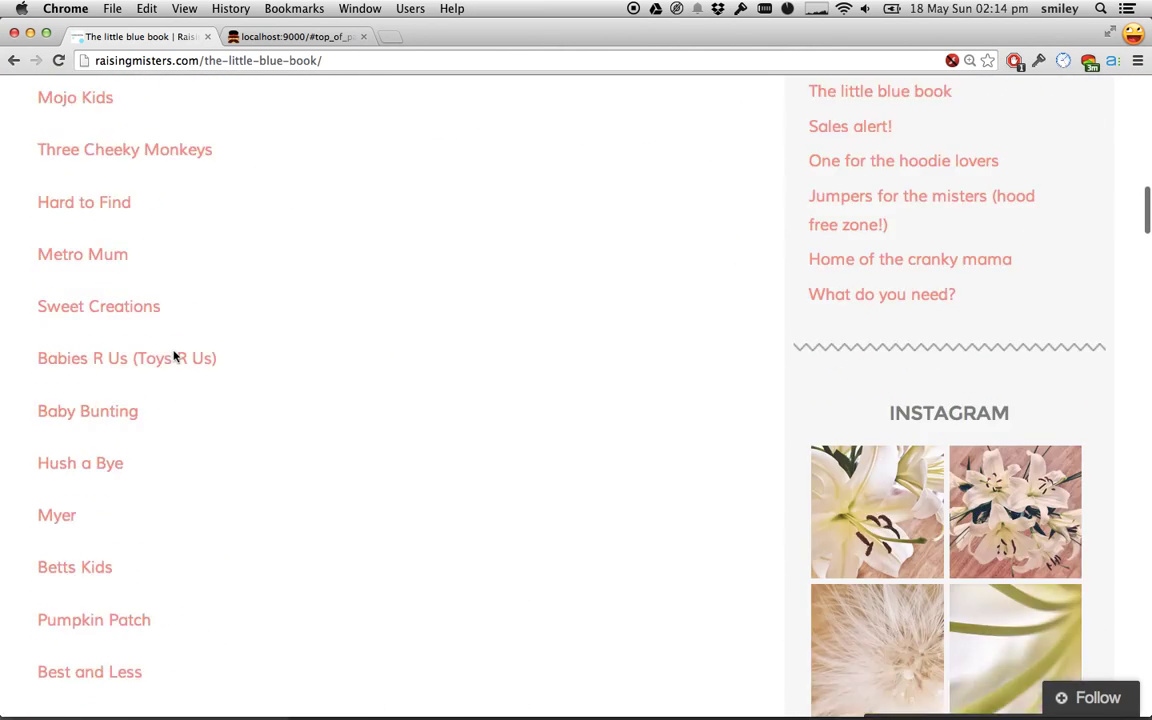
pyautogui.scroll(-3)
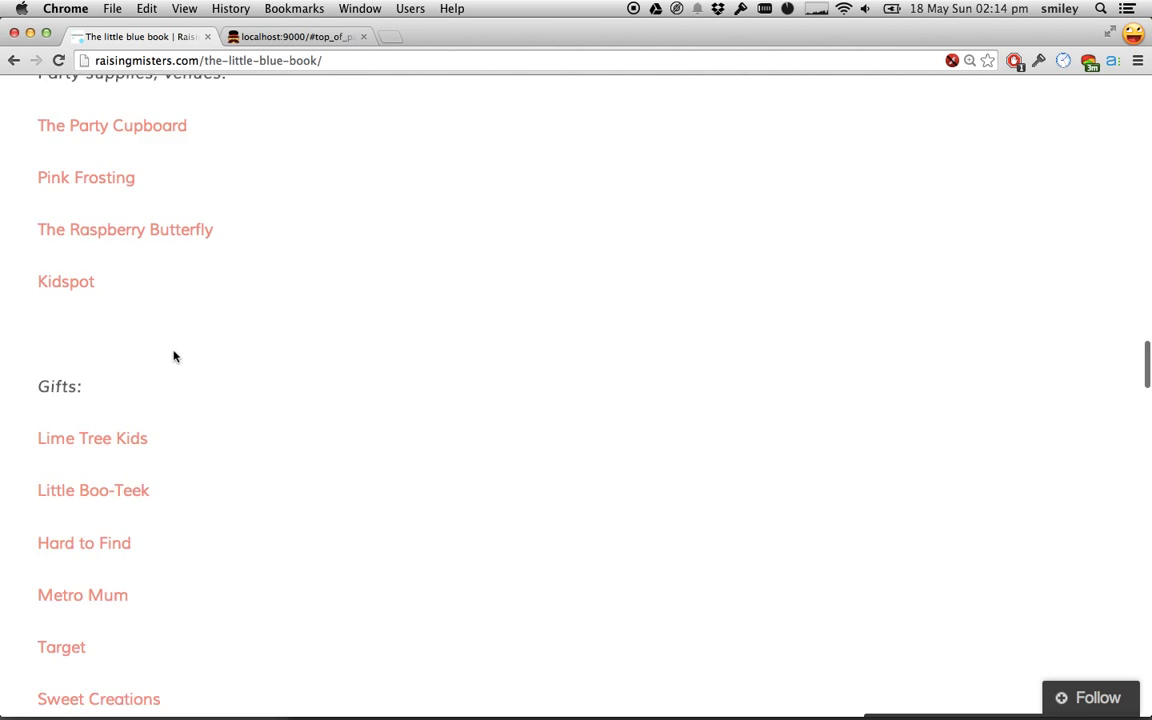
pyautogui.scroll(-3)
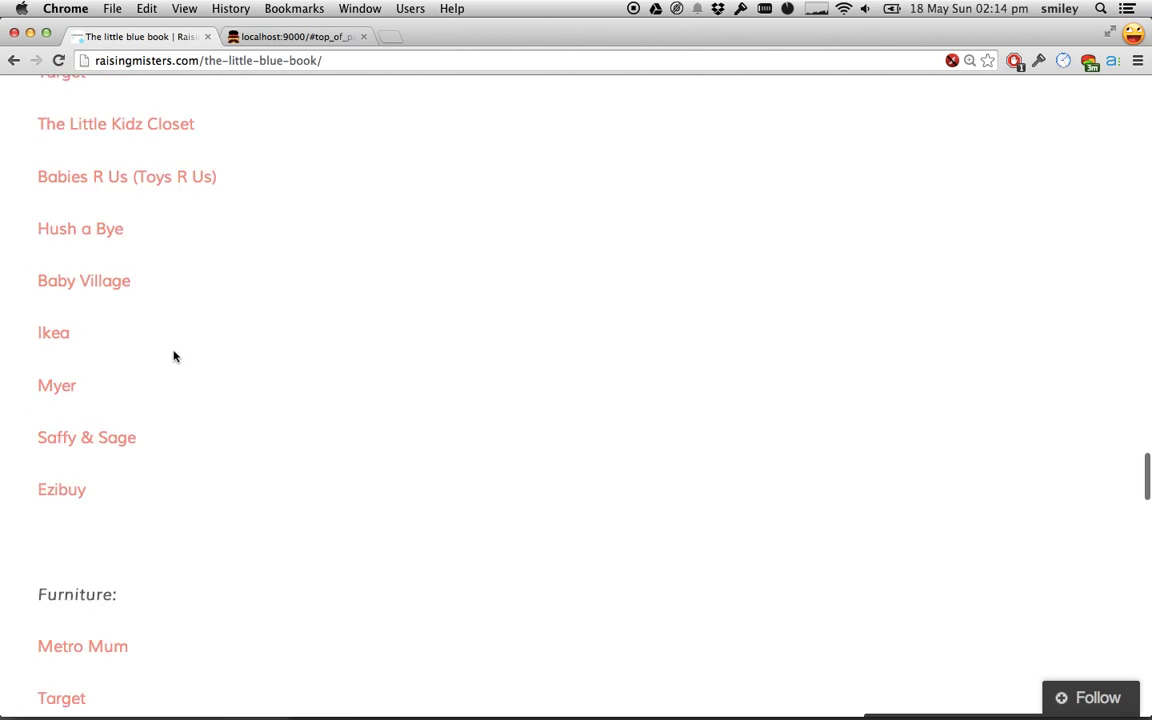
pyautogui.scroll(-3)
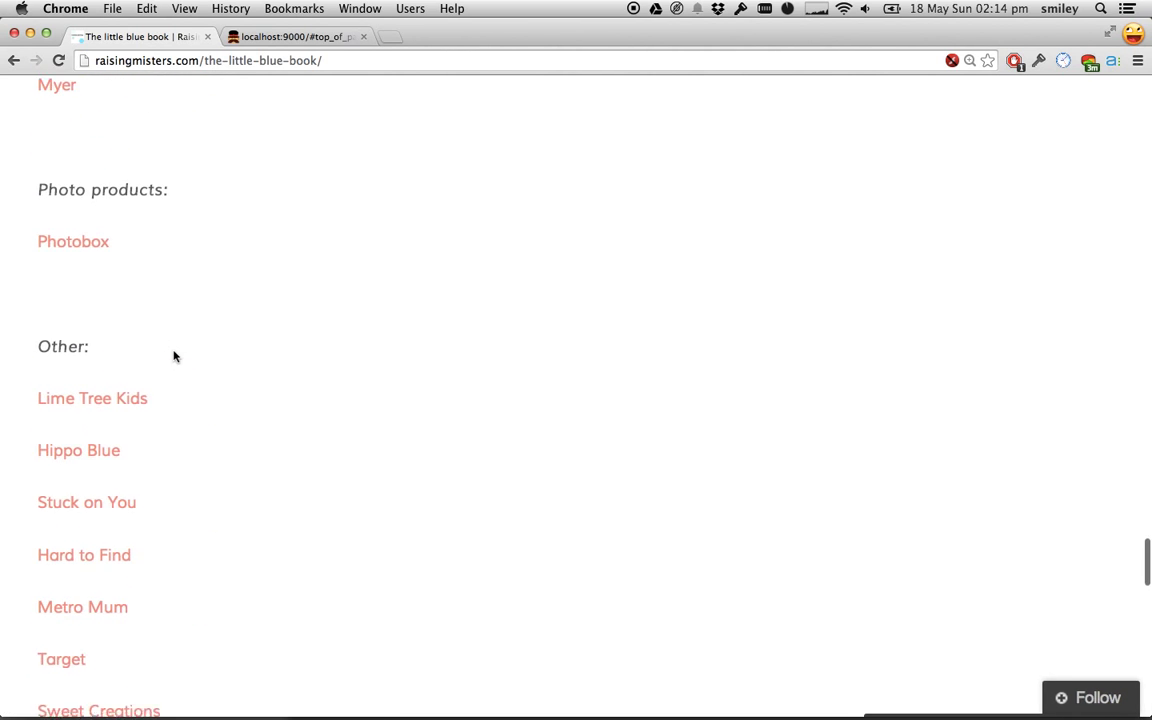
pyautogui.scroll(-3)
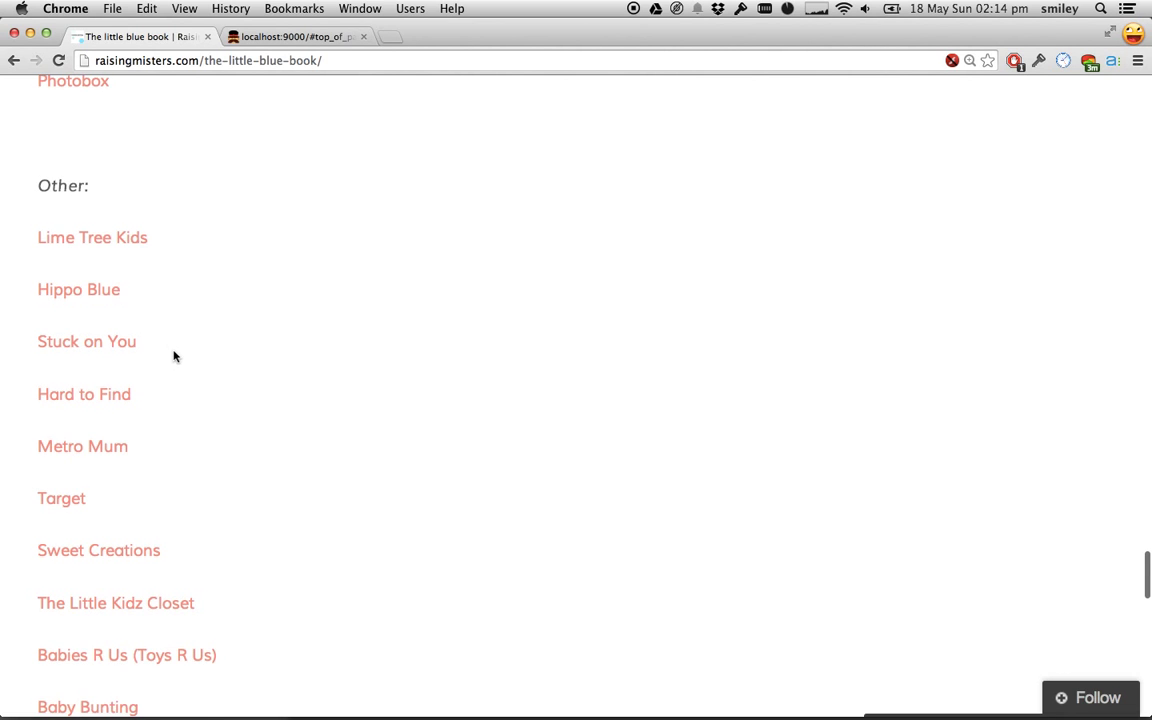
pyautogui.scroll(3)
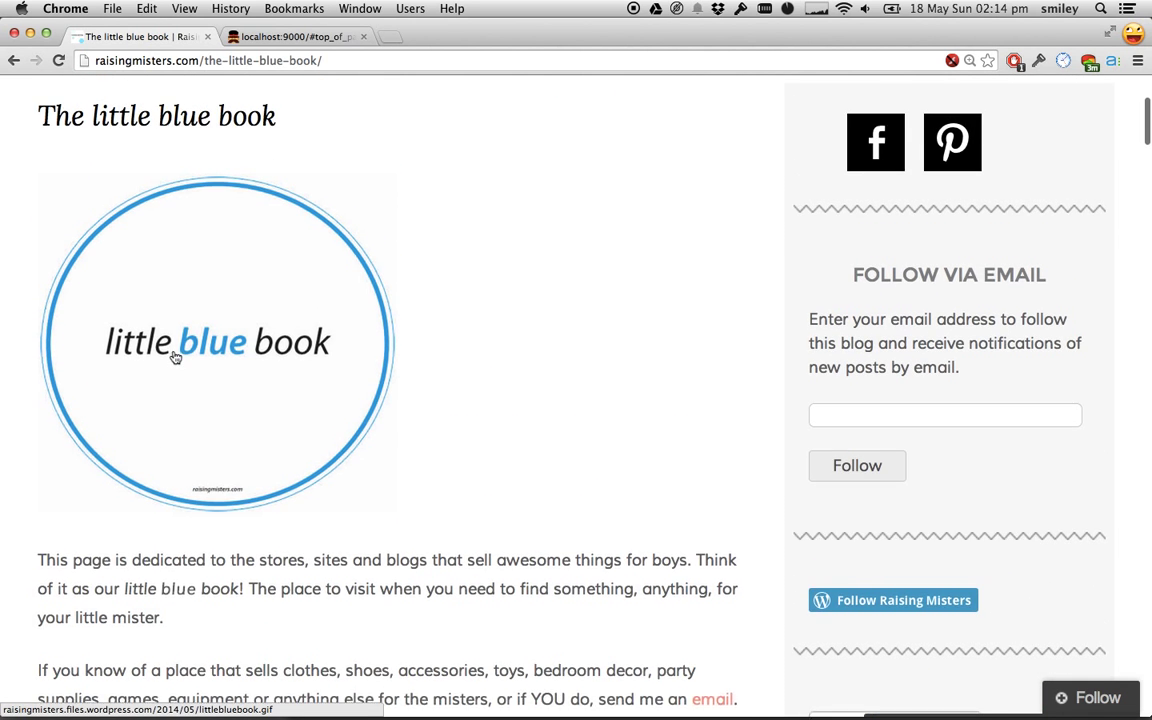
pyautogui.scroll(3)
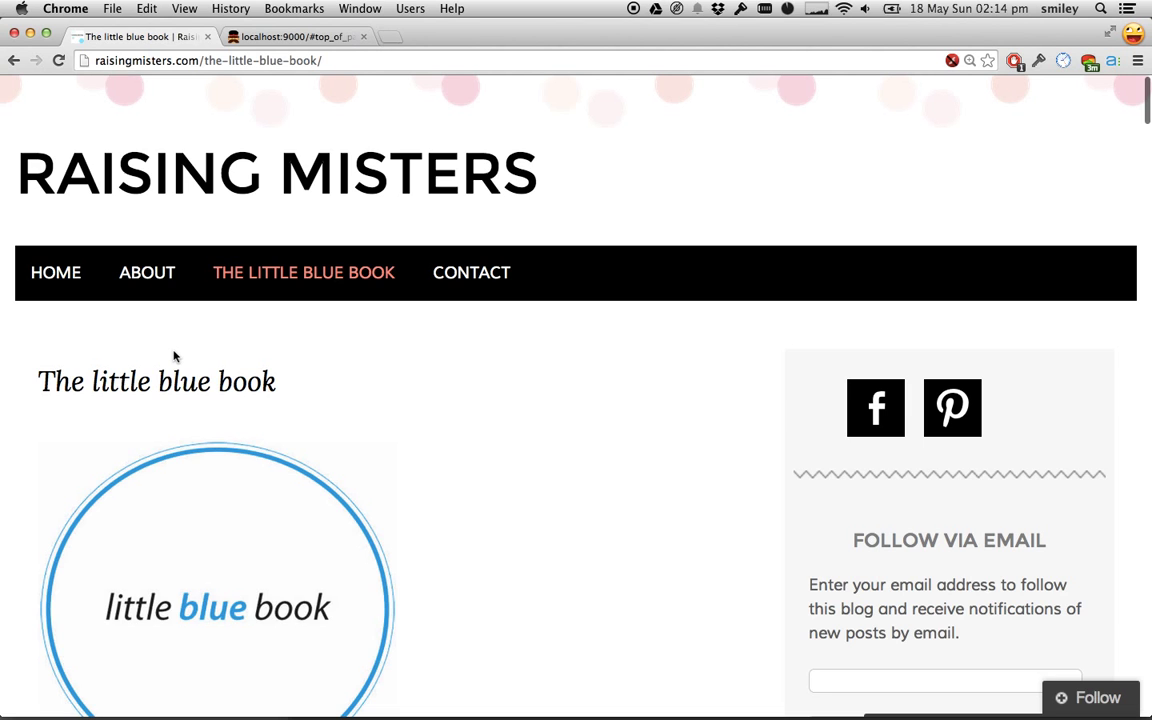
# - Switch to the locally served My Site page and look over its shop lists
pyautogui.click(296, 36)
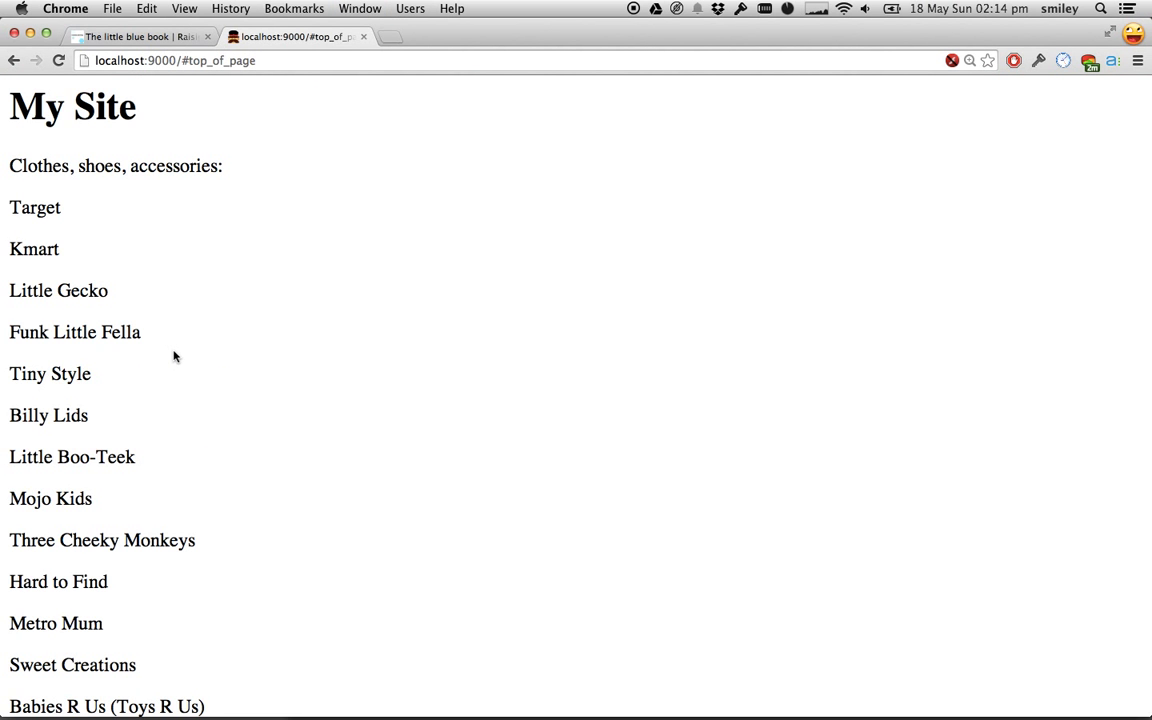
pyautogui.scroll(-3)
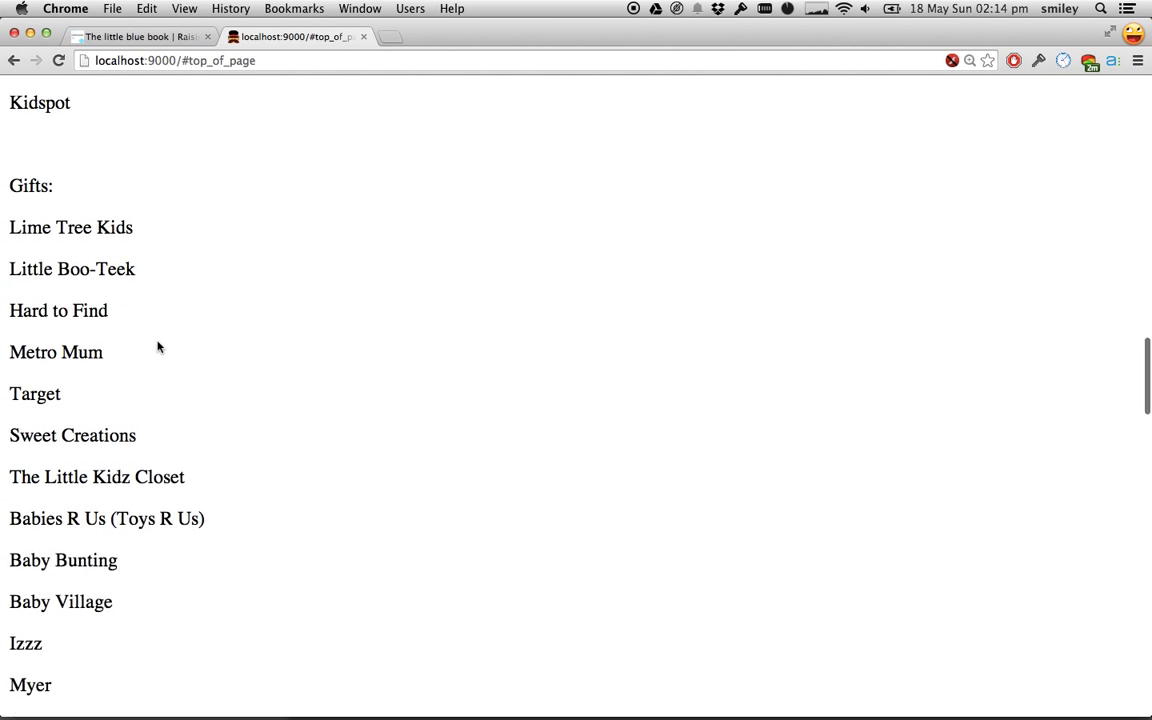
pyautogui.scroll(-3)
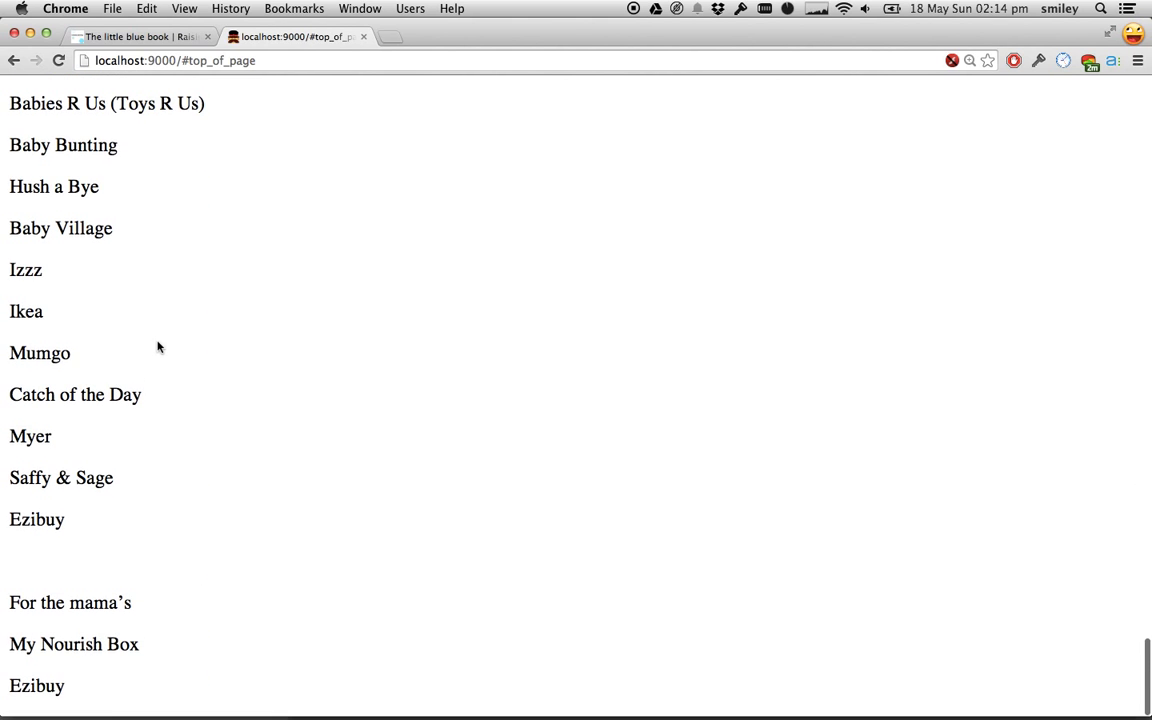
pyautogui.scroll(3)
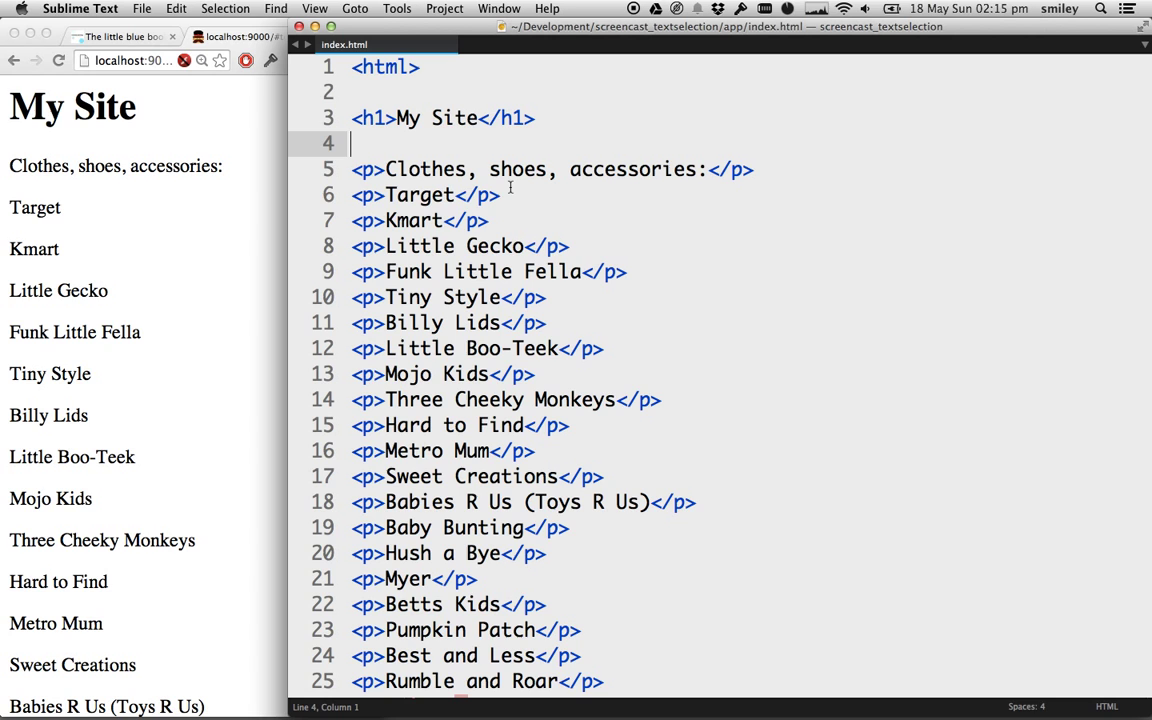
# - Replace the h1 heading text 'My Site' with 'The Little Blue Book' in index.html
pyautogui.click(404, 168)
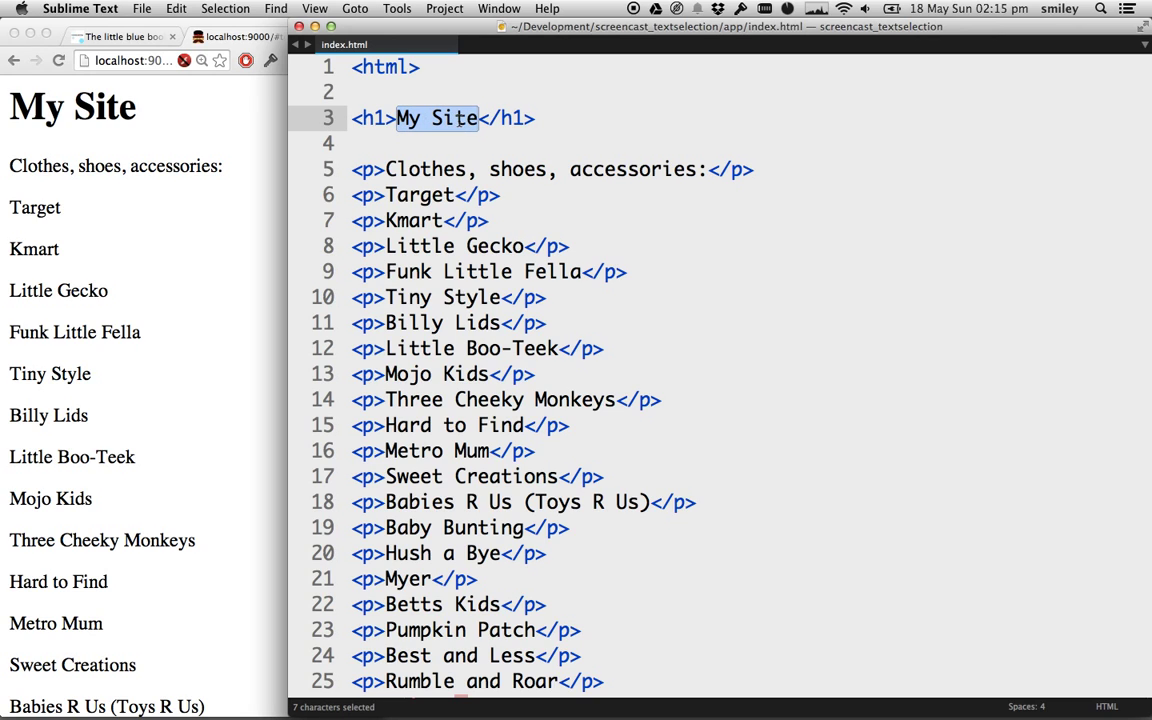
pyautogui.write('The Little')
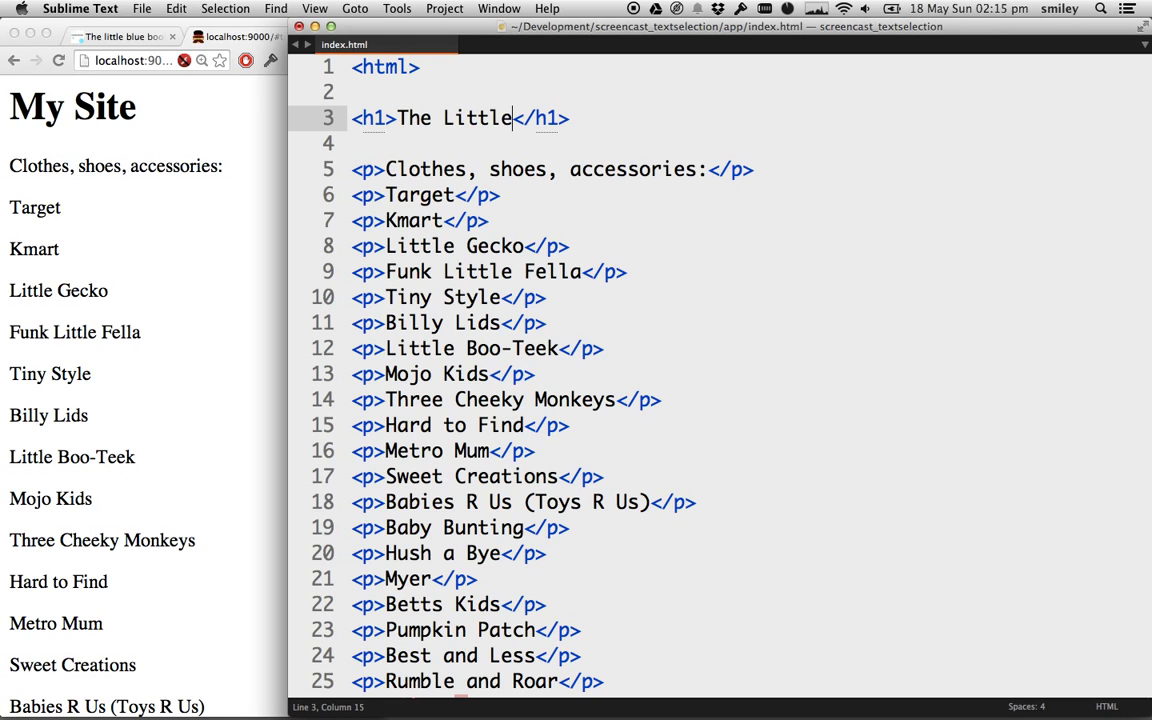
pyautogui.write('Blue Boo')
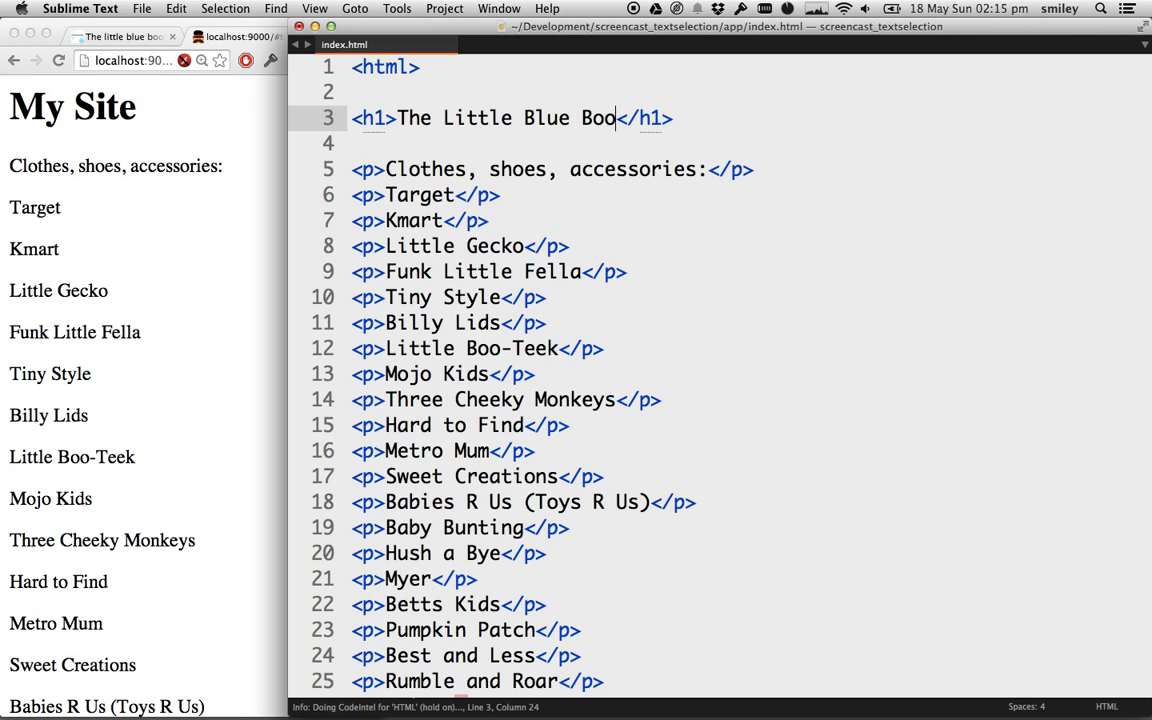
pyautogui.write('k')
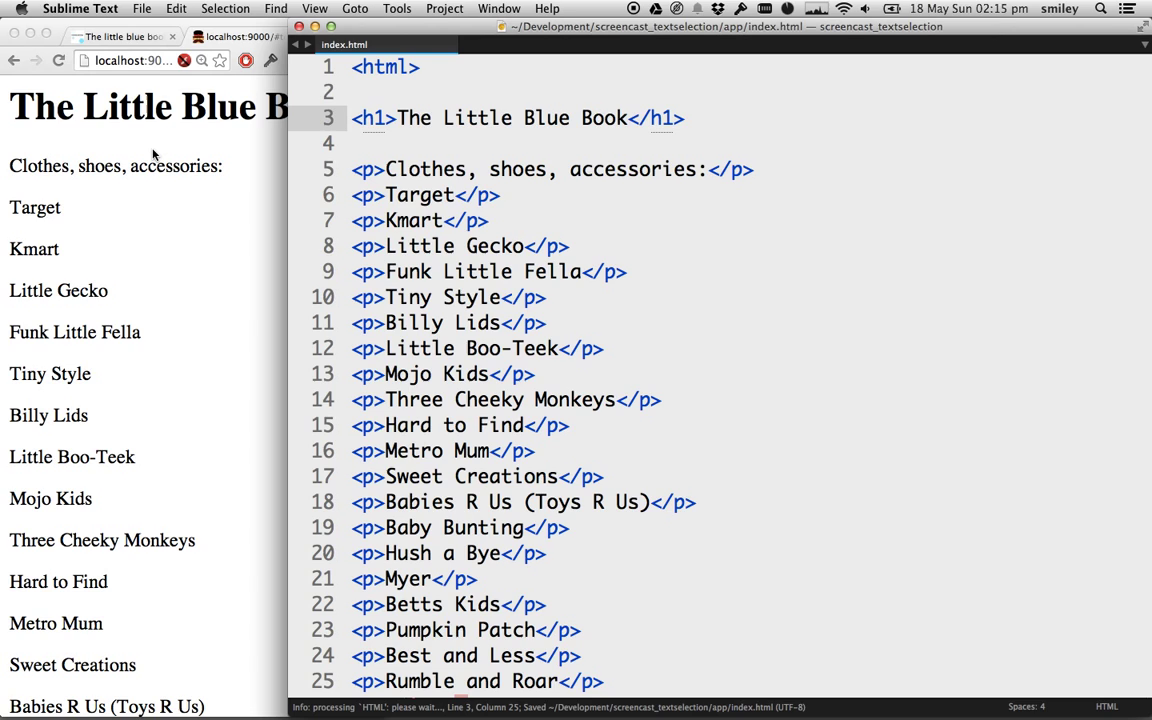
pyautogui.moveTo(420, 180)
pyautogui.write('<a href=""></a>')
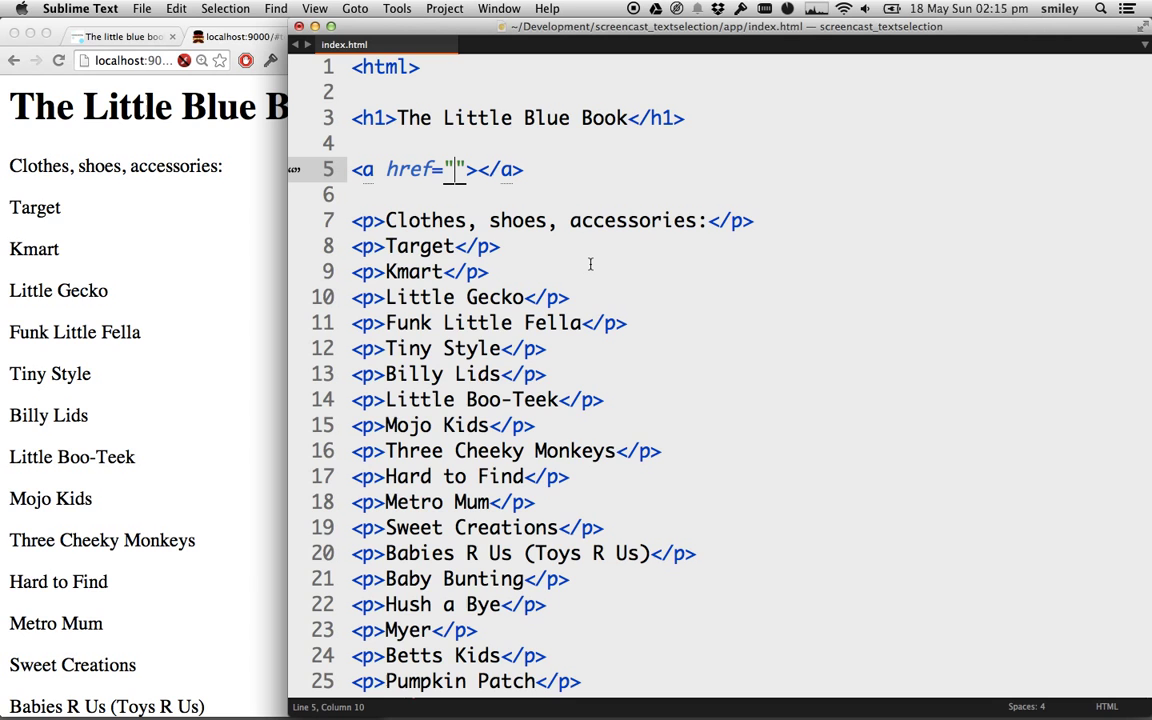
# - Add the link <a href="#photo_books">Go to Photo Books</a> under the heading on line 5
pyautogui.write('#')
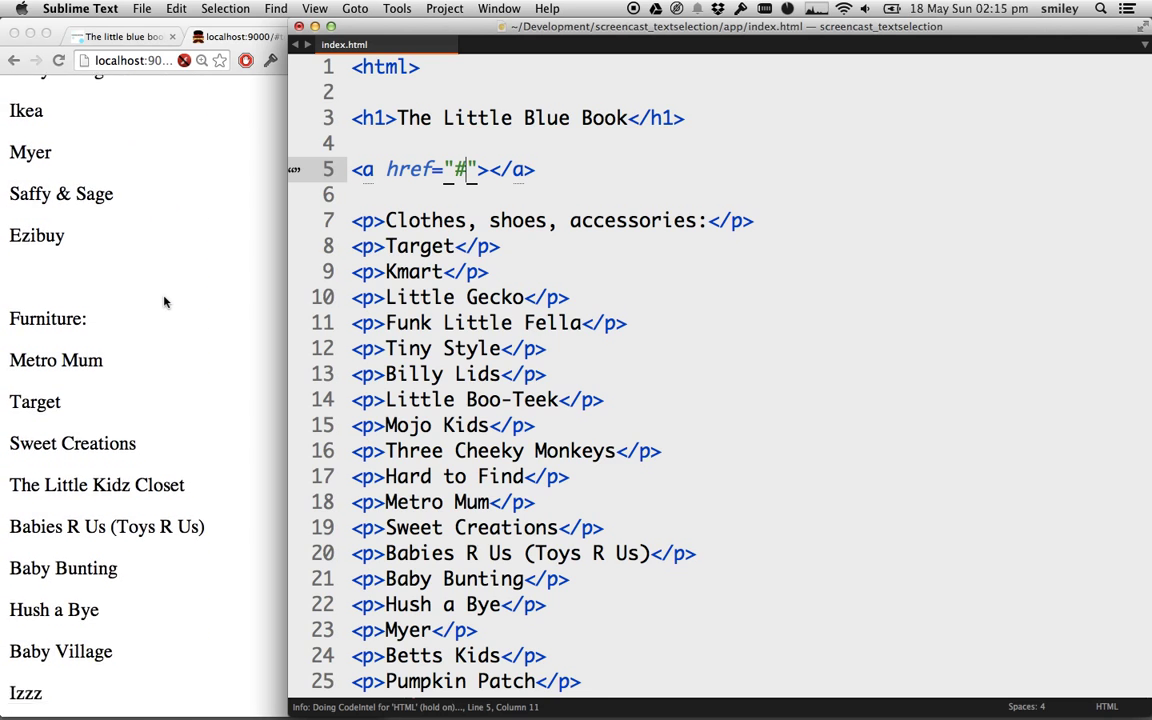
pyautogui.scroll(-3)
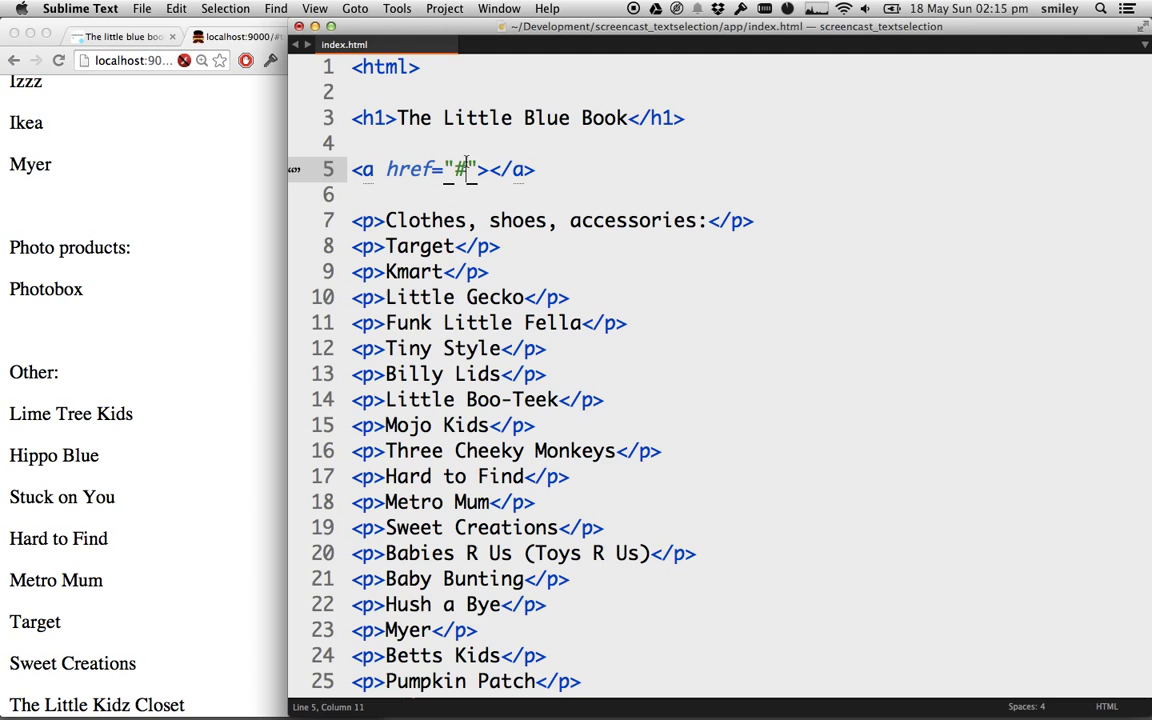
pyautogui.write('phot')
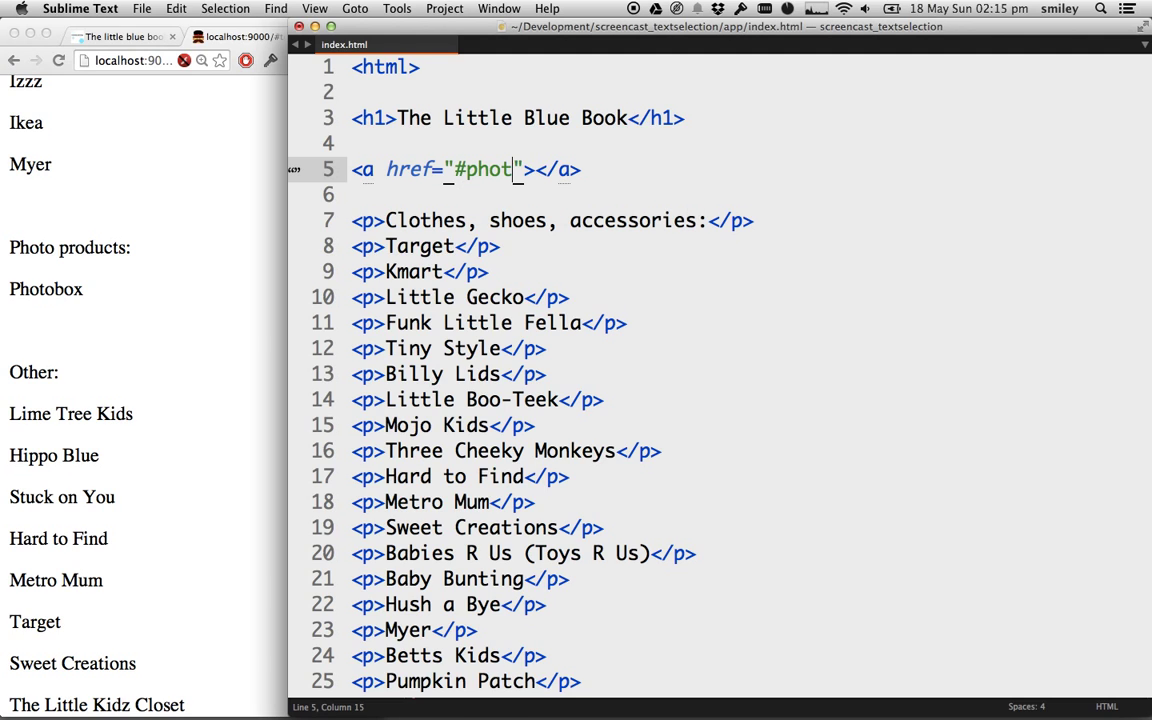
pyautogui.write('o_books')
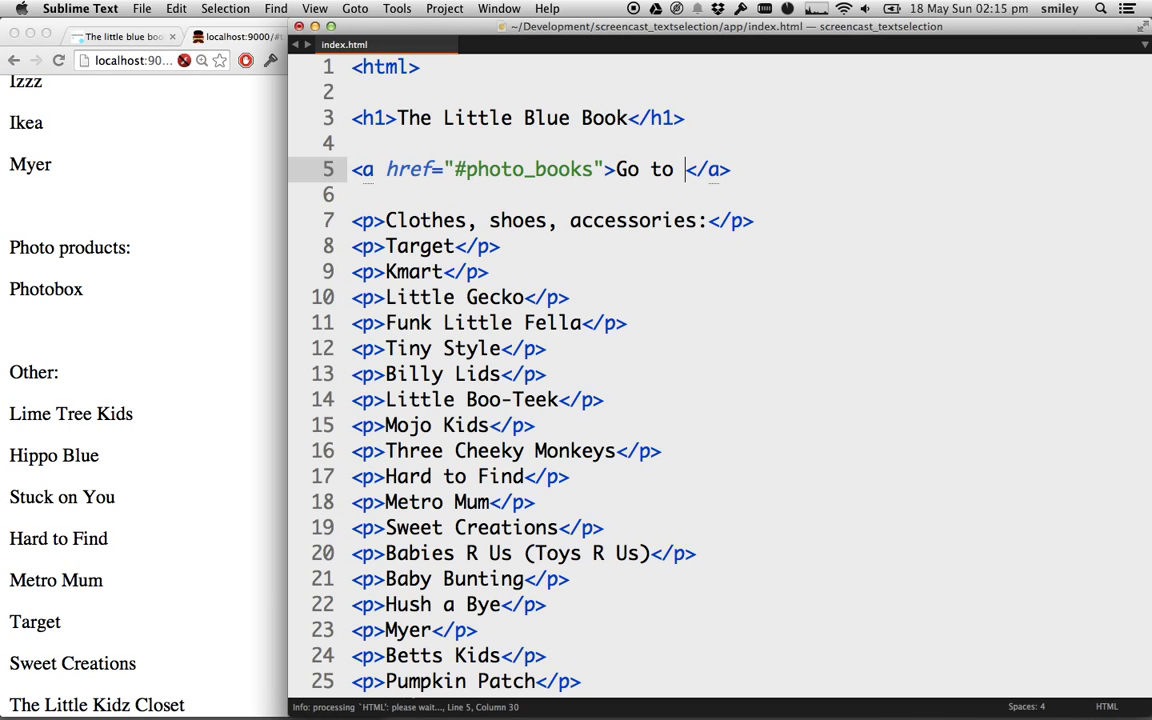
pyautogui.write('Photo Books')
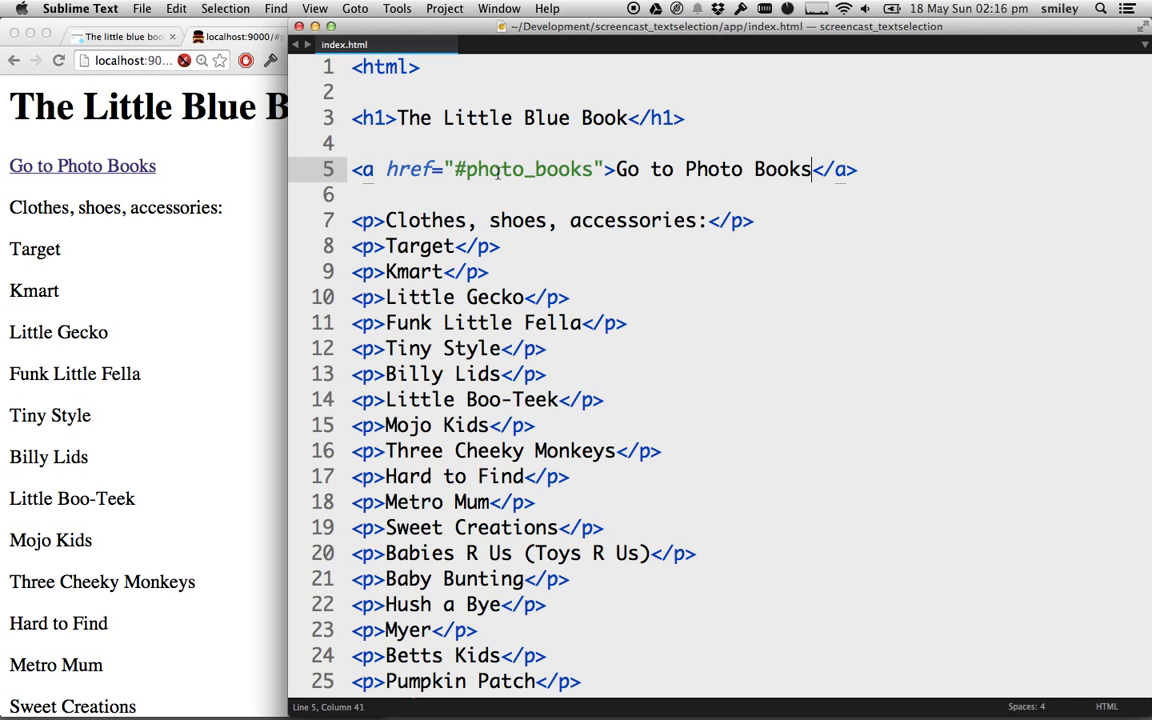
# - Retarget the link to #photo_products and relabel its text Go to Photo Products
pyautogui.doubleClick(512, 168)
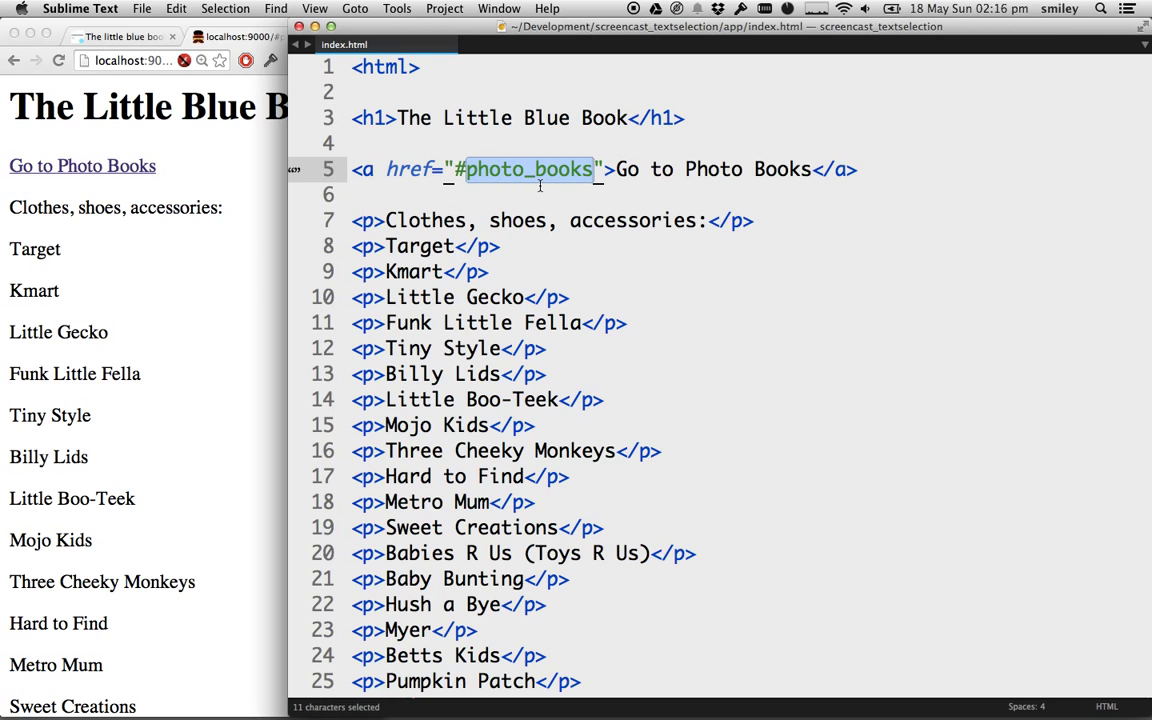
pyautogui.moveTo(572, 192)
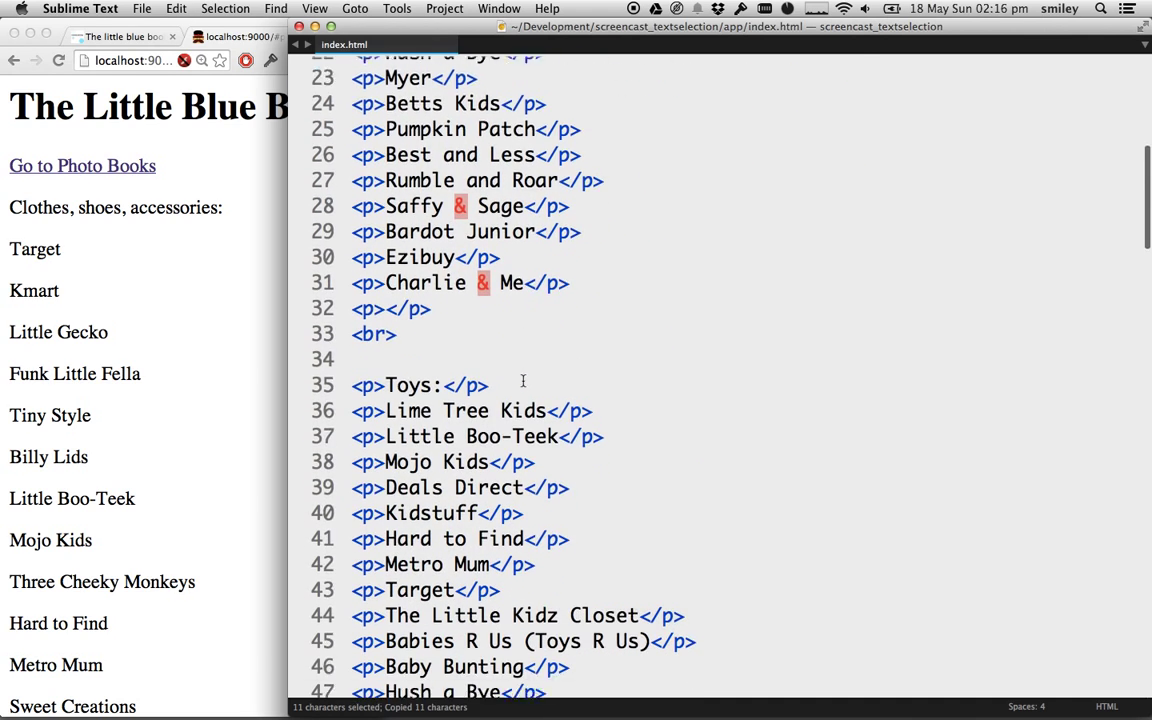
pyautogui.scroll(-3)
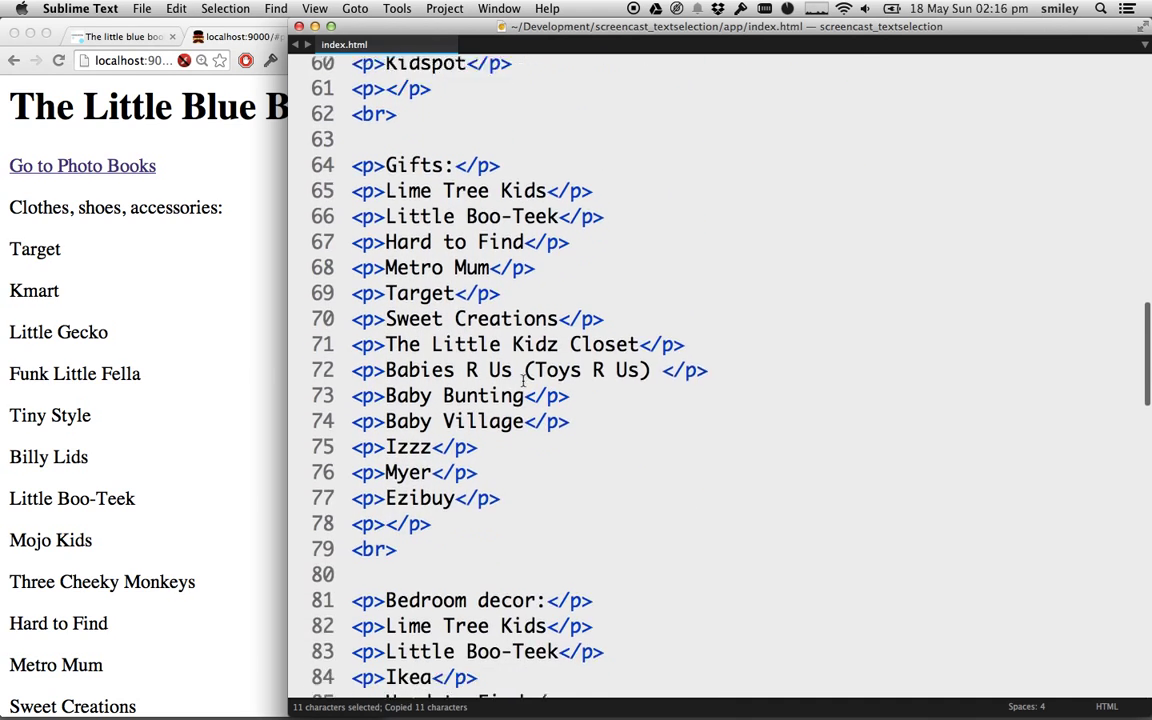
pyautogui.scroll(-3)
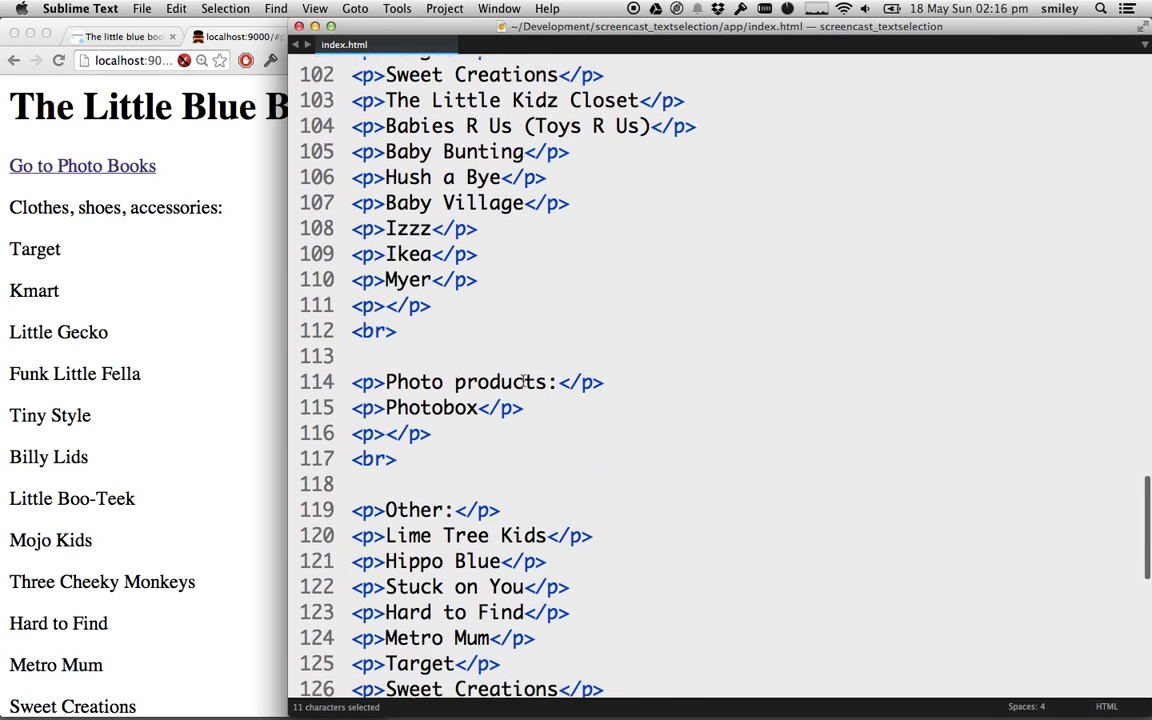
pyautogui.scroll(-3)
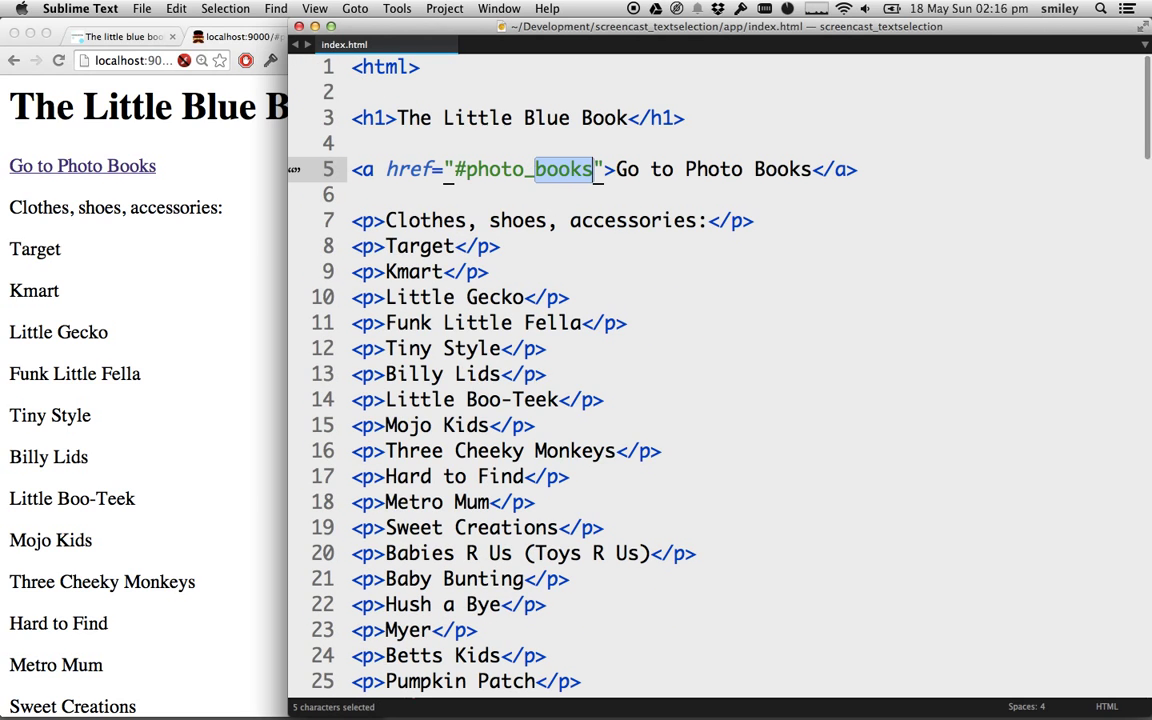
pyautogui.write('products')
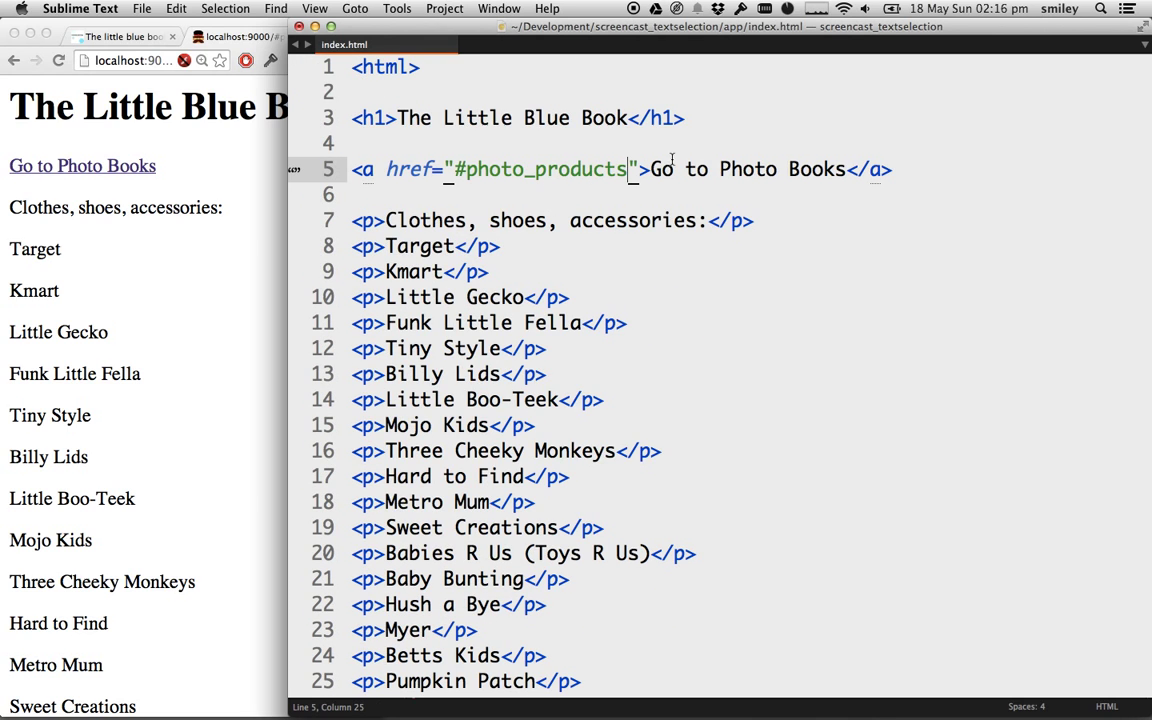
pyautogui.doubleClick(540, 168)
pyautogui.write('Product')
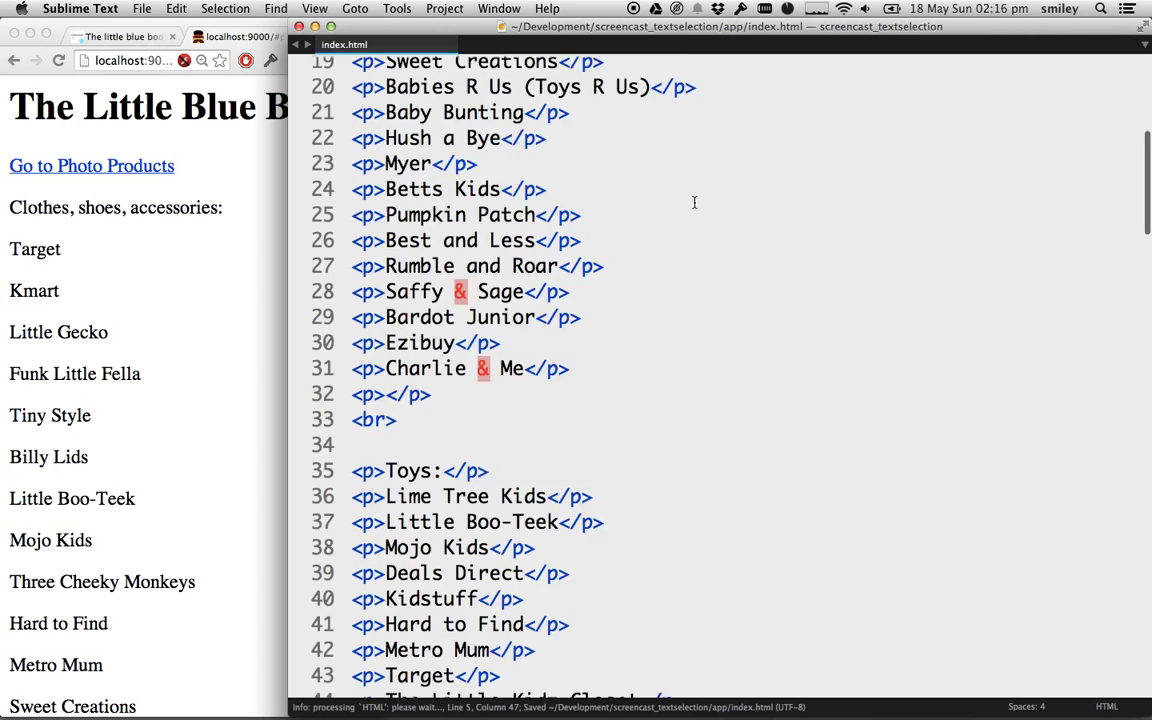
pyautogui.scroll(-3)
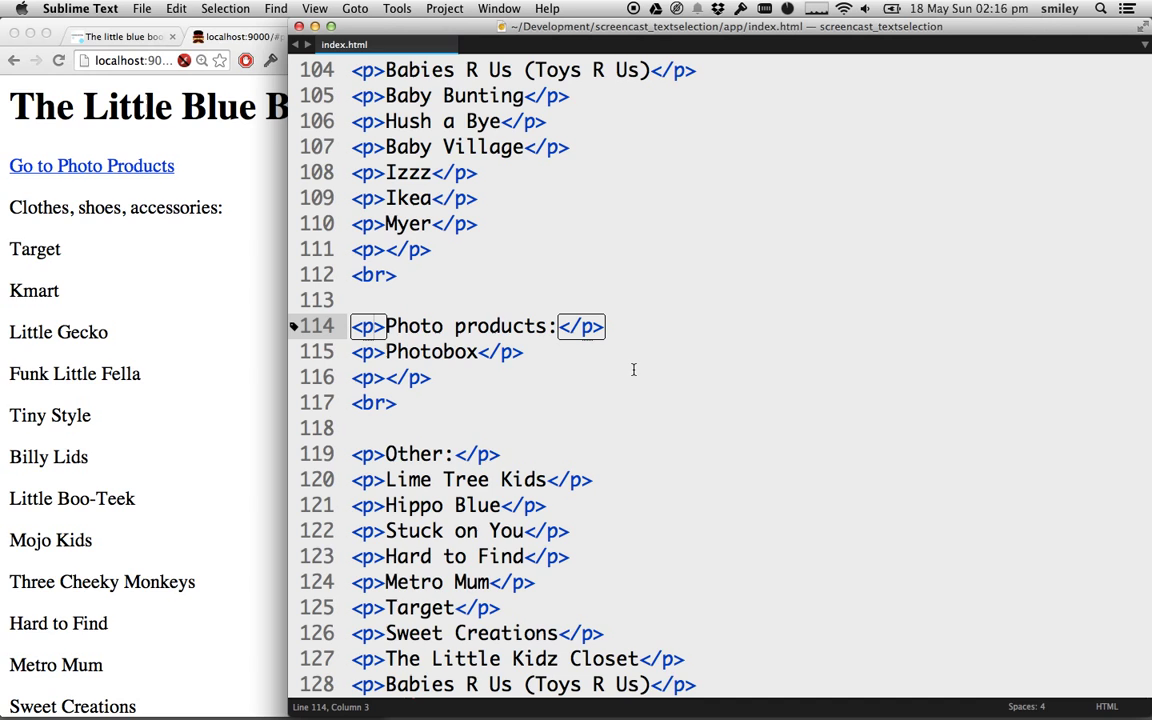
# - Add id="photo_products" to the <p> tag of the Photo products paragraph on line 114
pyautogui.write('id="')
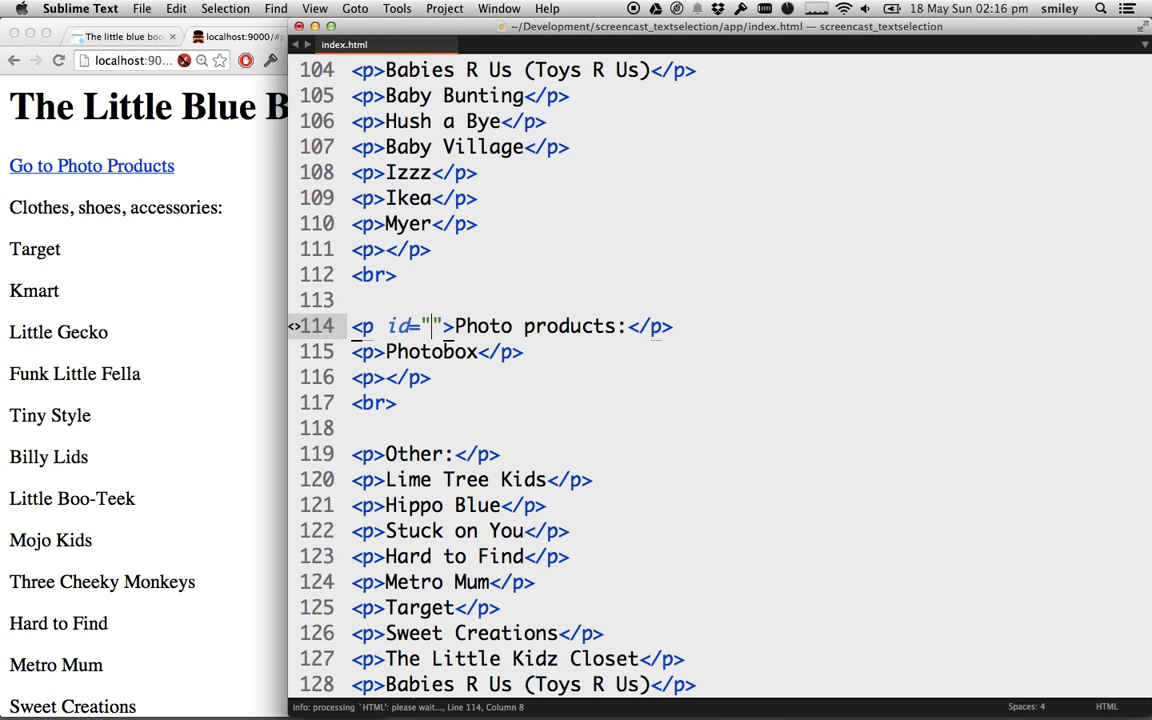
pyautogui.write('photo_products')
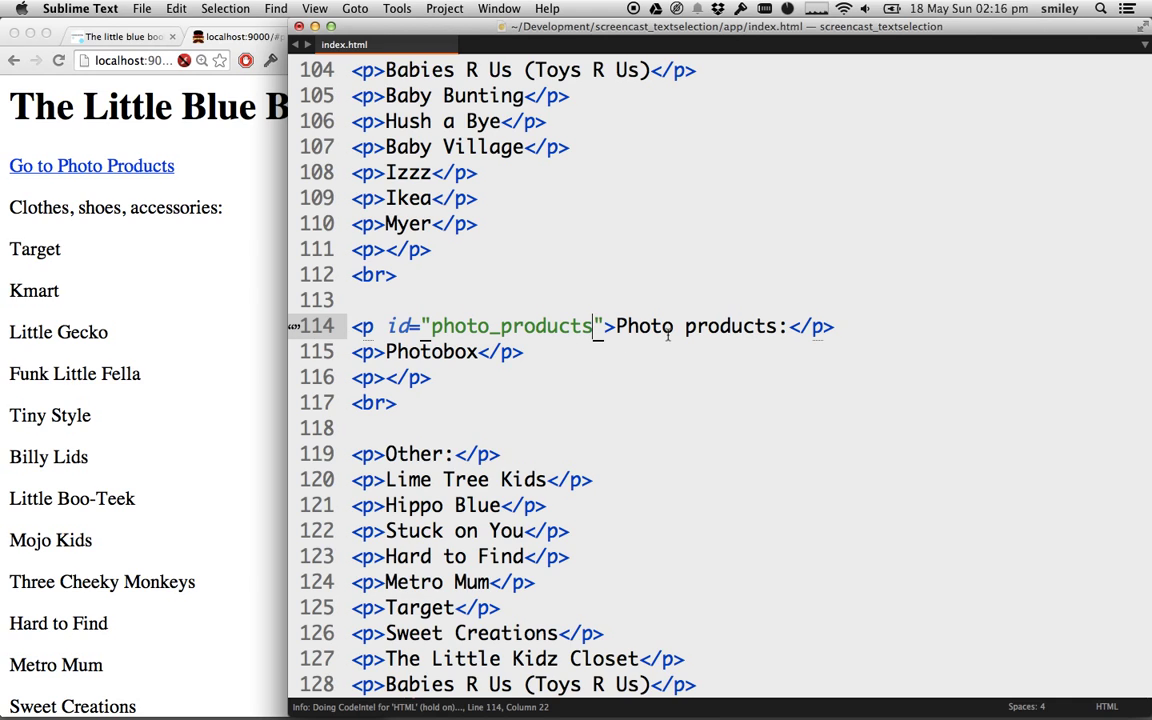
pyautogui.doubleClick(512, 326)
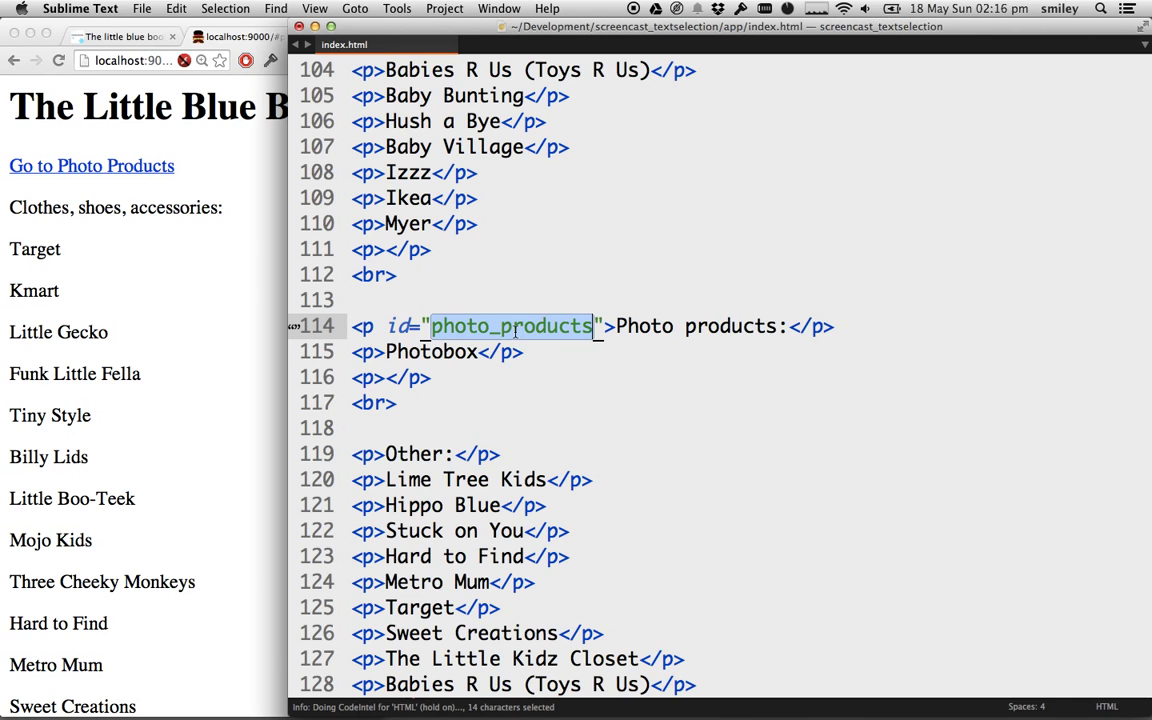
pyautogui.click(520, 352)
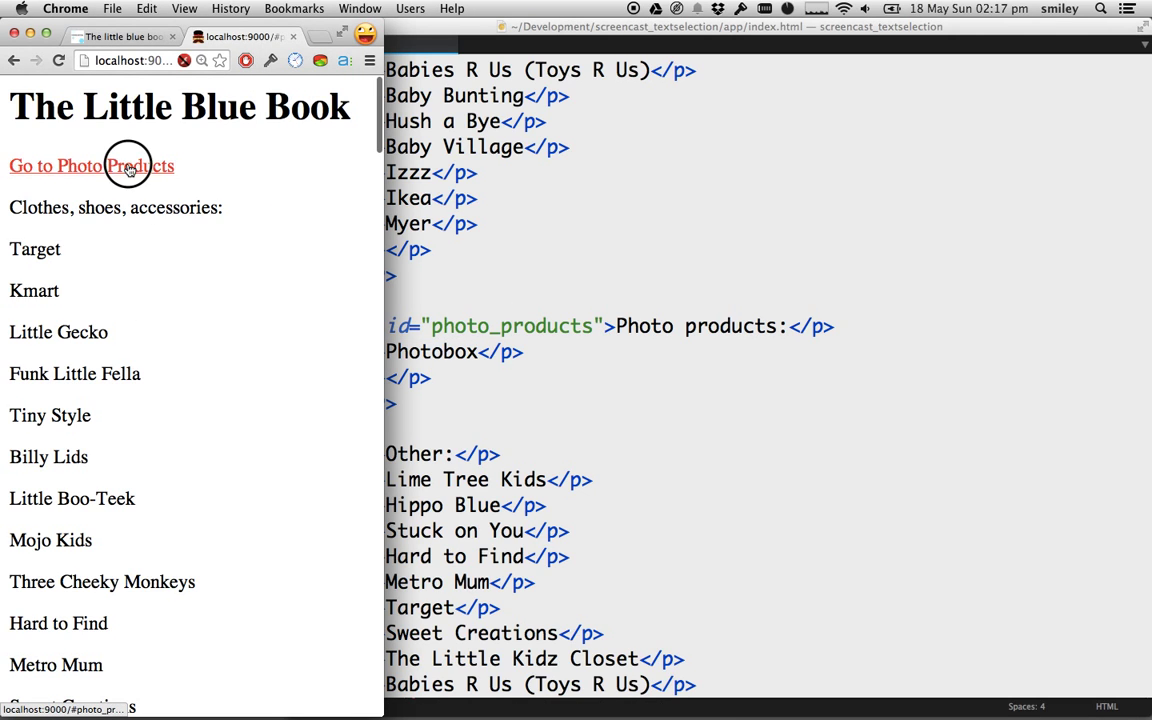
# - Follow the Go to Photo Products link so the page jumps to the Photo products section
pyautogui.click(92, 166)
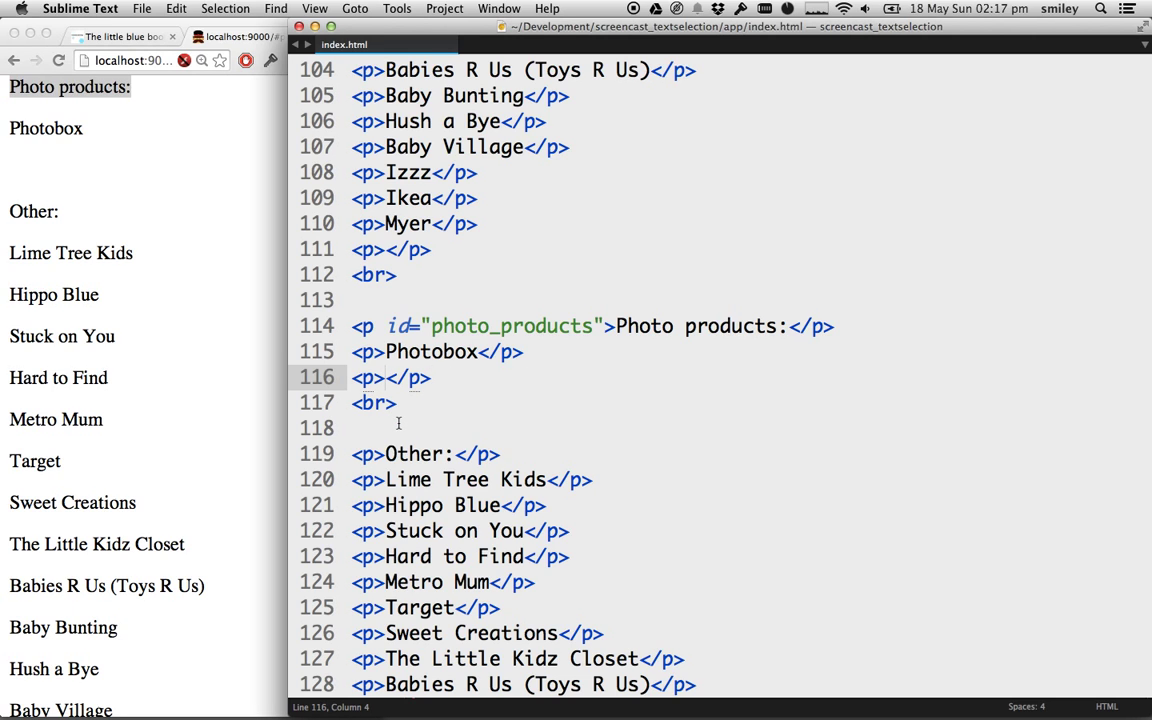
# - Add <a href="#top_of_page">Go to Top</a> on line 116 and copy the top_of_page name
pyautogui.write('<a <')
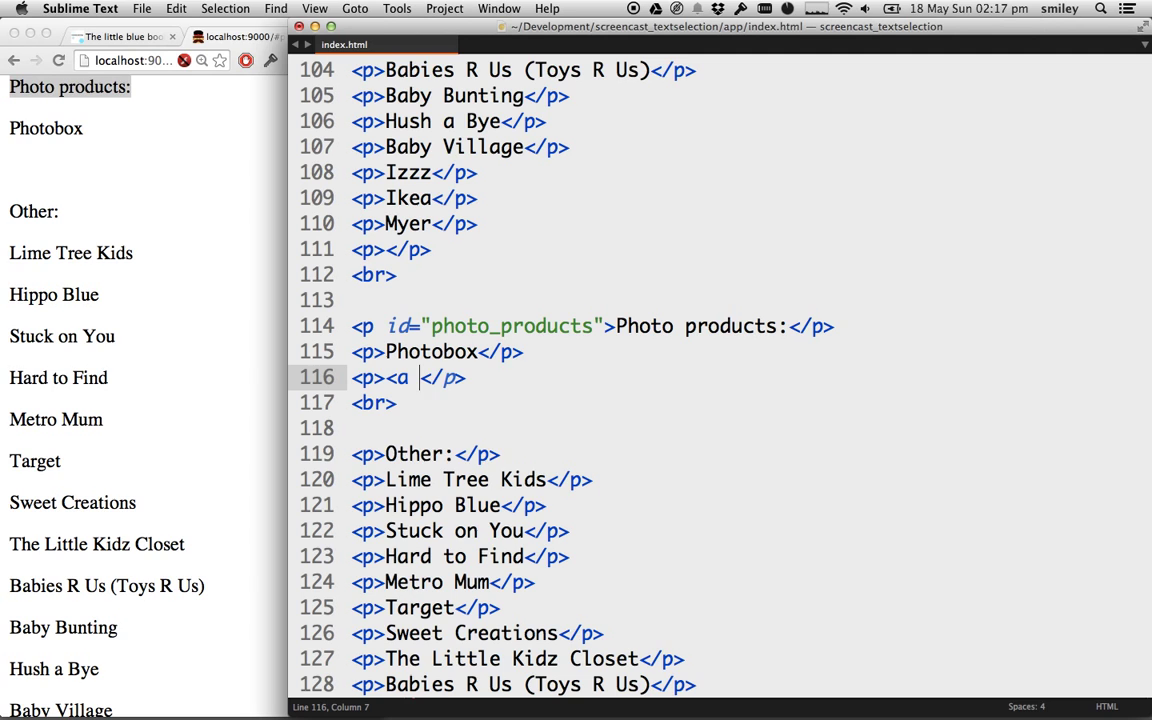
pyautogui.write('href=""></a>')
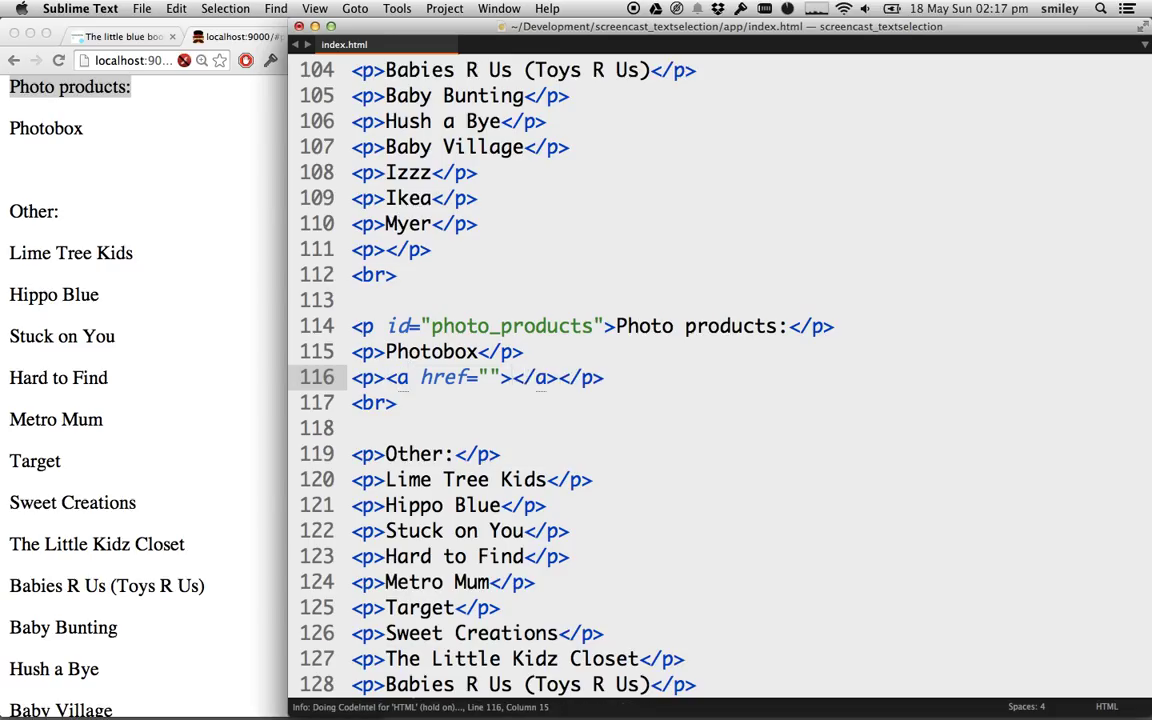
pyautogui.write('Go to Top')
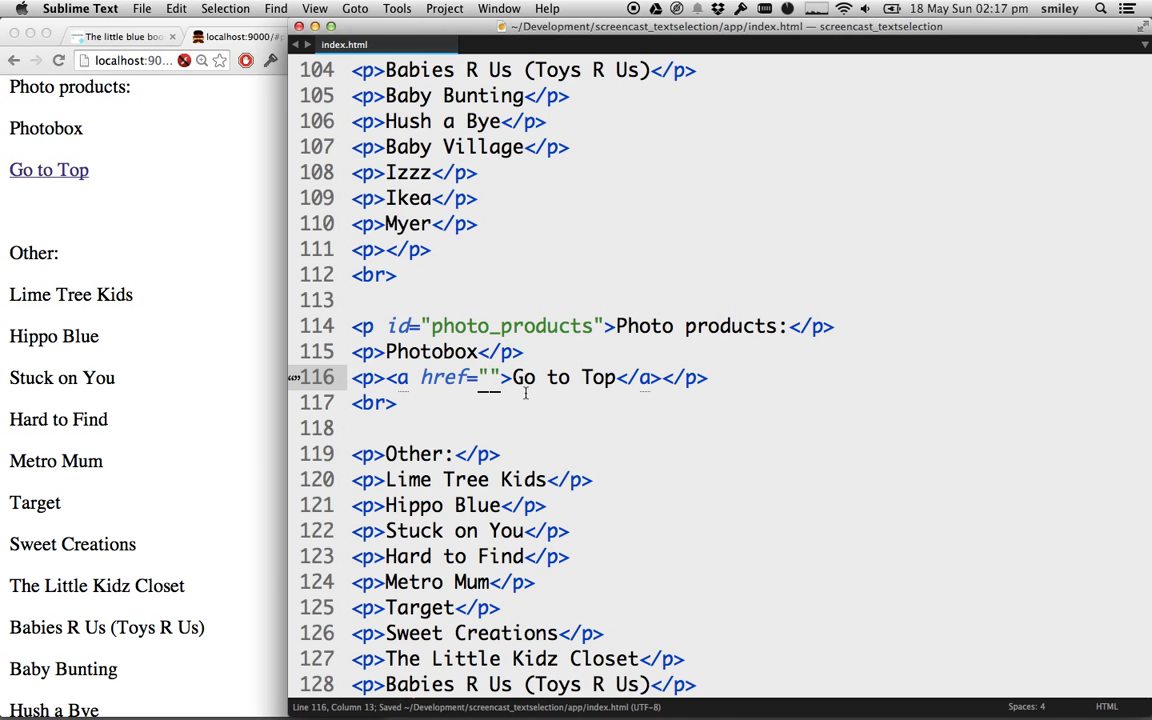
pyautogui.write('#')
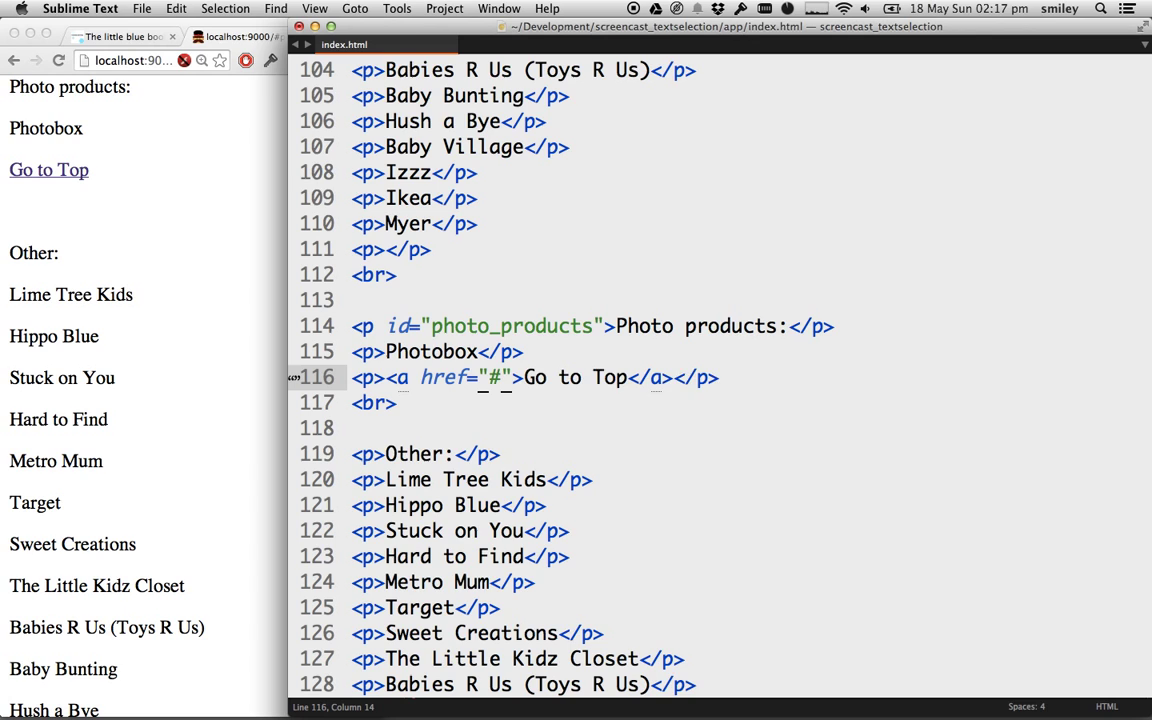
pyautogui.write('top_of_')
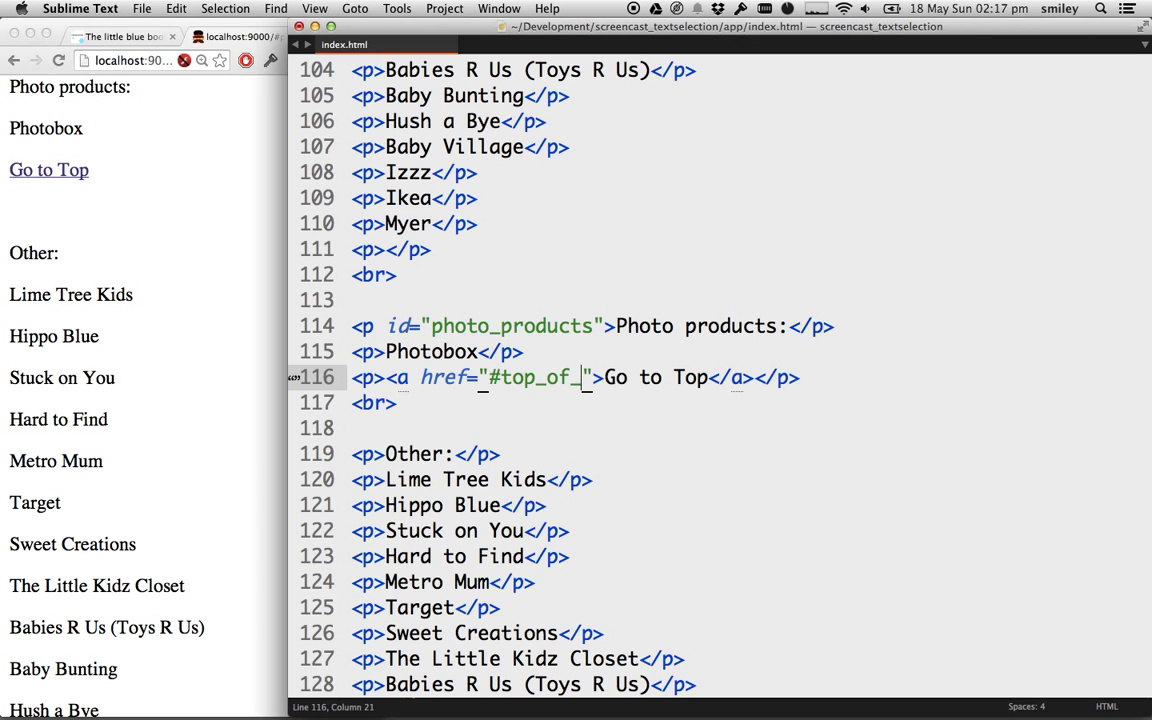
pyautogui.write('page')
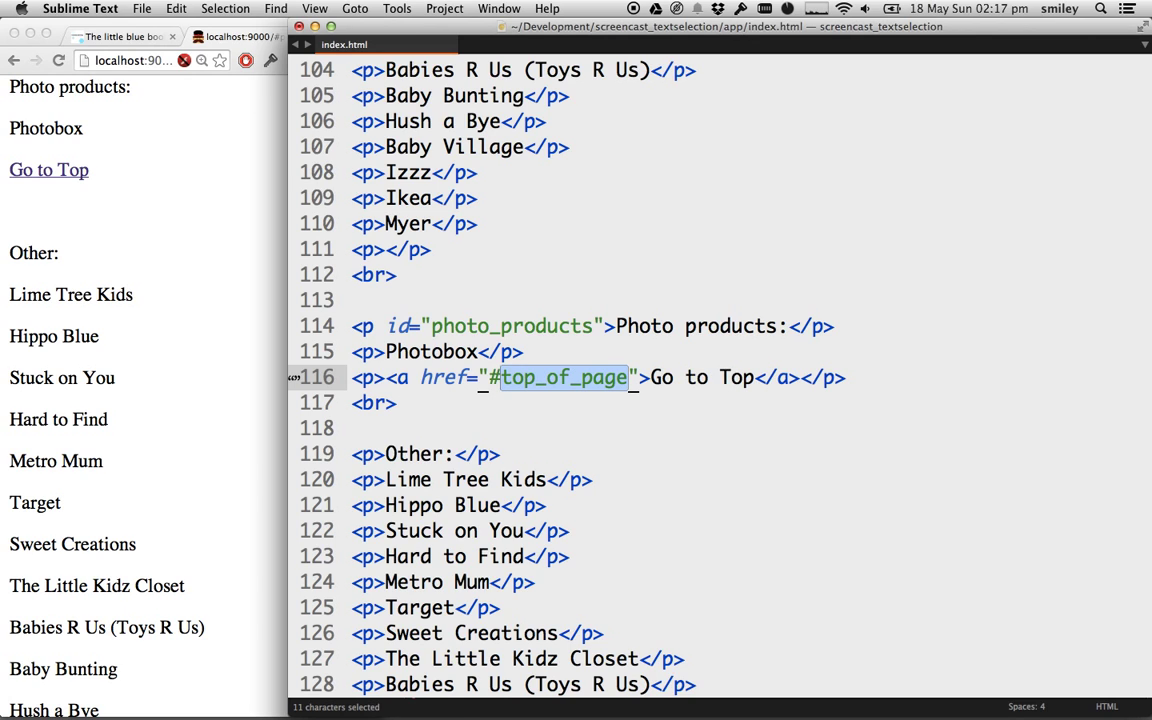
pyautogui.press('cmd+c')
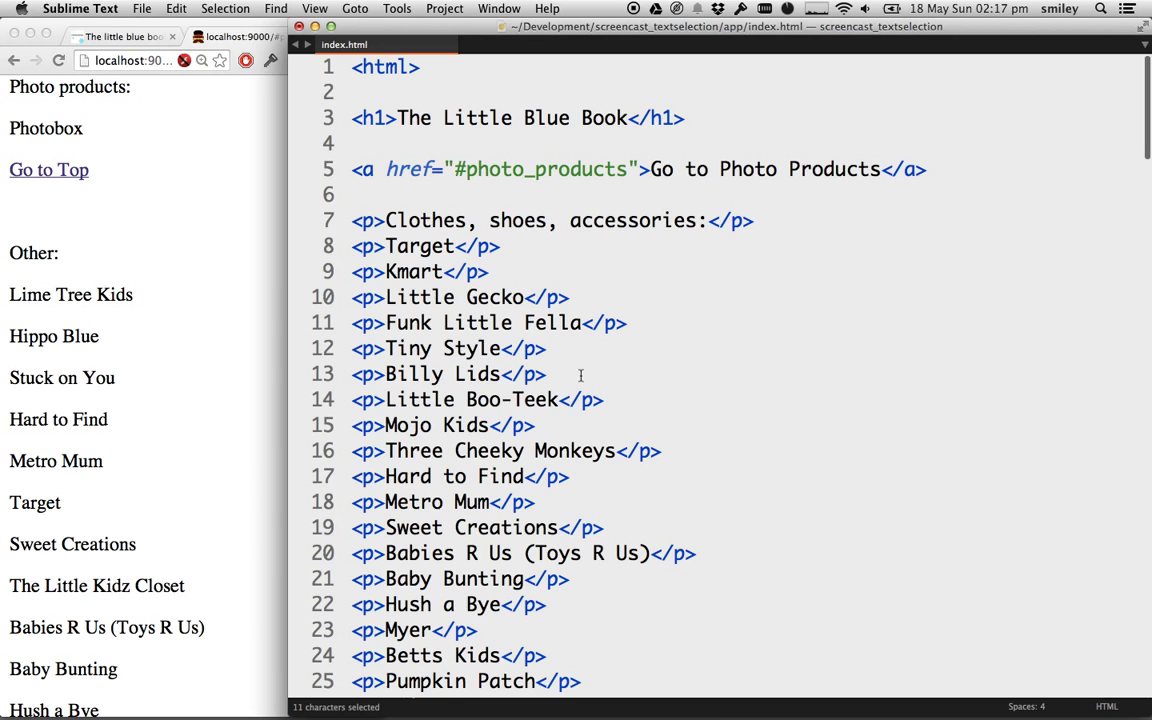
# - Add id="top_of_page" to the <h1> tag of The Little Blue Book heading
pyautogui.click(384, 118)
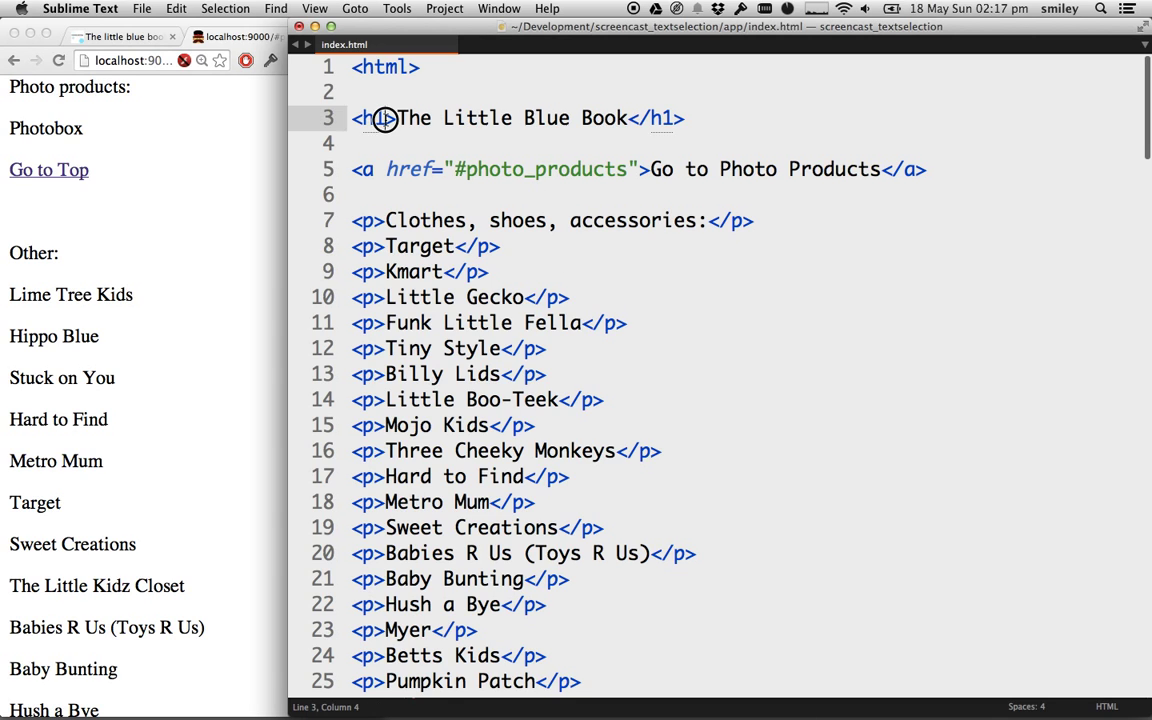
pyautogui.write('id="top_of_page')
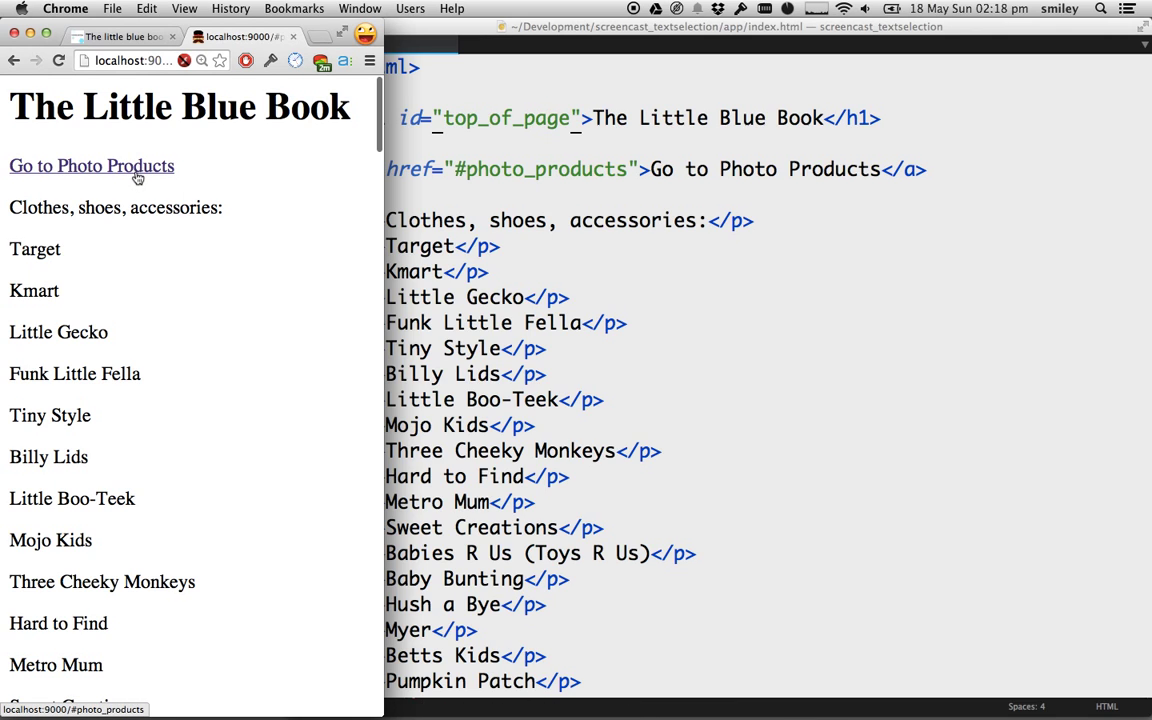
# - Jump to Photo products with Go to Photo Products, then return with Go to Top
pyautogui.click(92, 166)
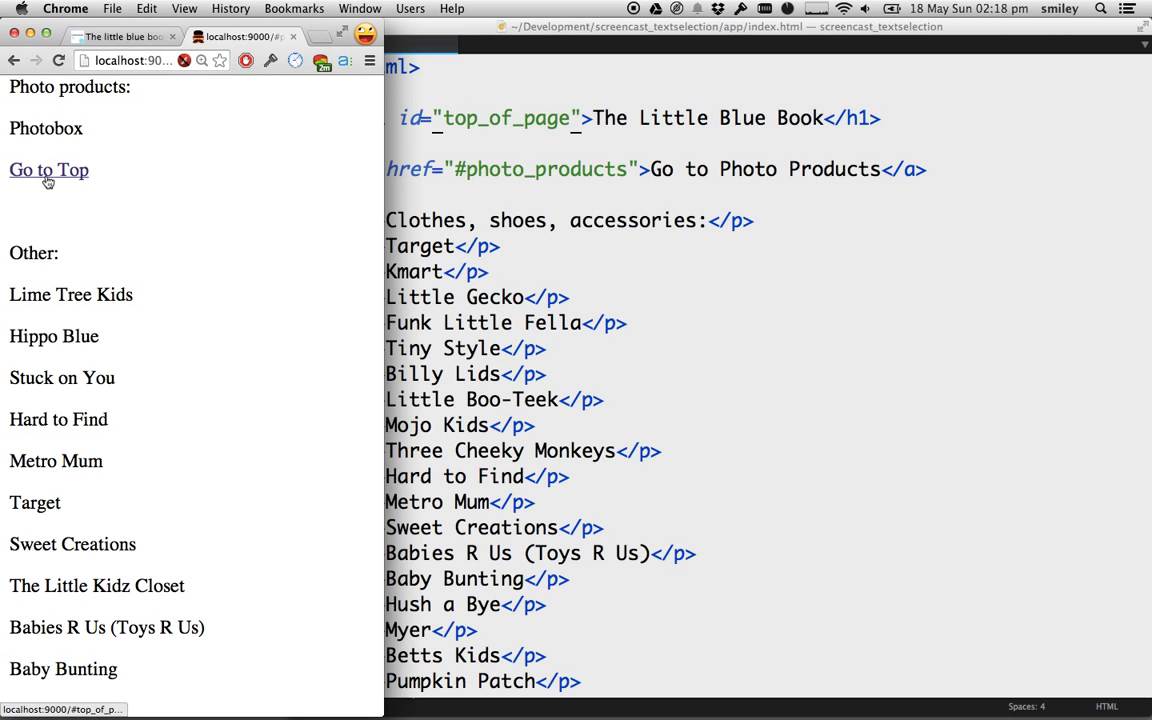
pyautogui.click(48, 170)
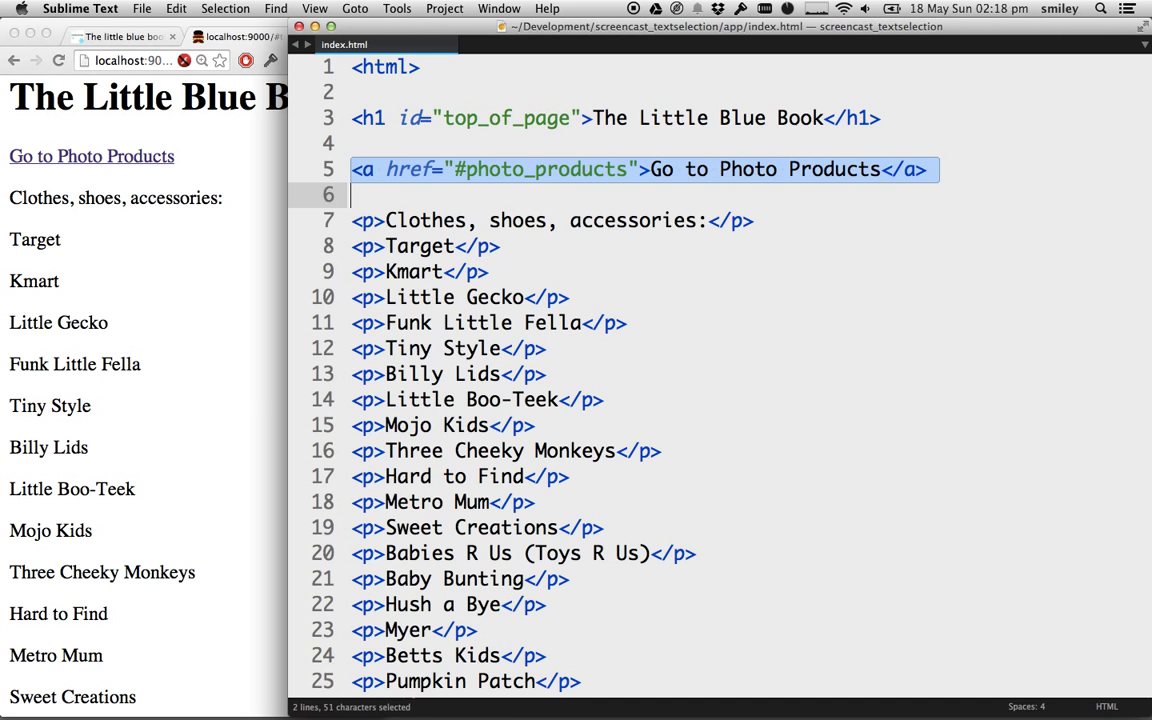
# - Copy the Go to Top link line on line 116 for reuse in other sections
pyautogui.scroll(-3)
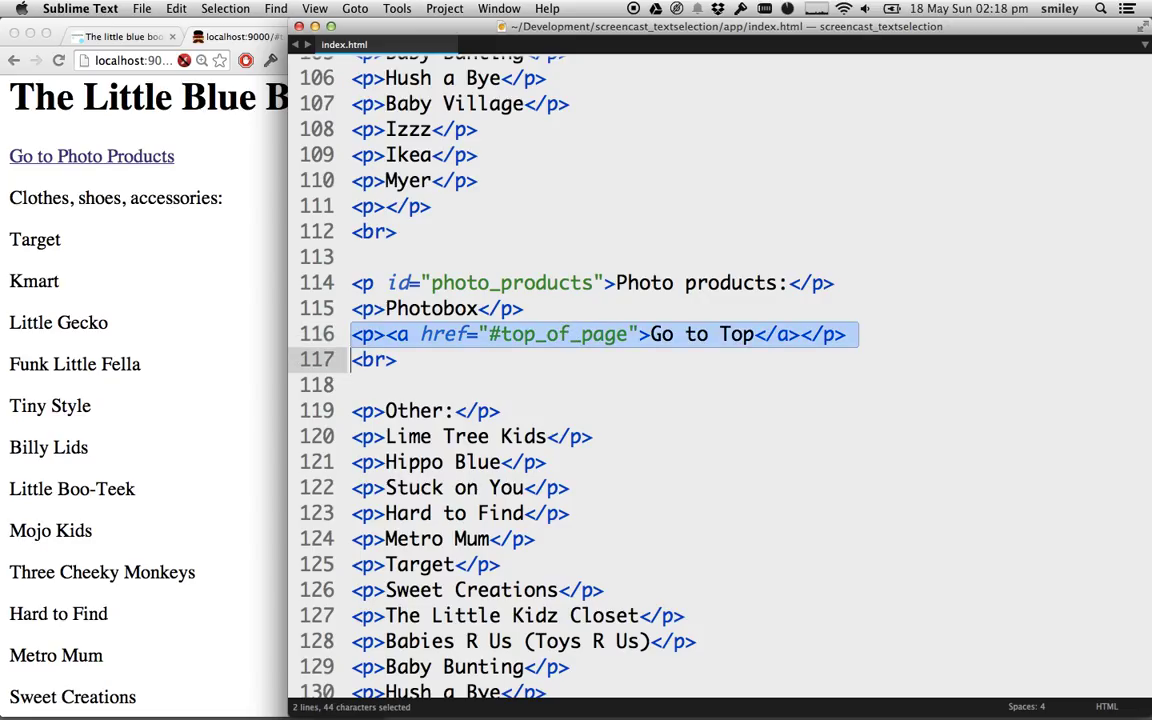
pyautogui.press('cmd+c')
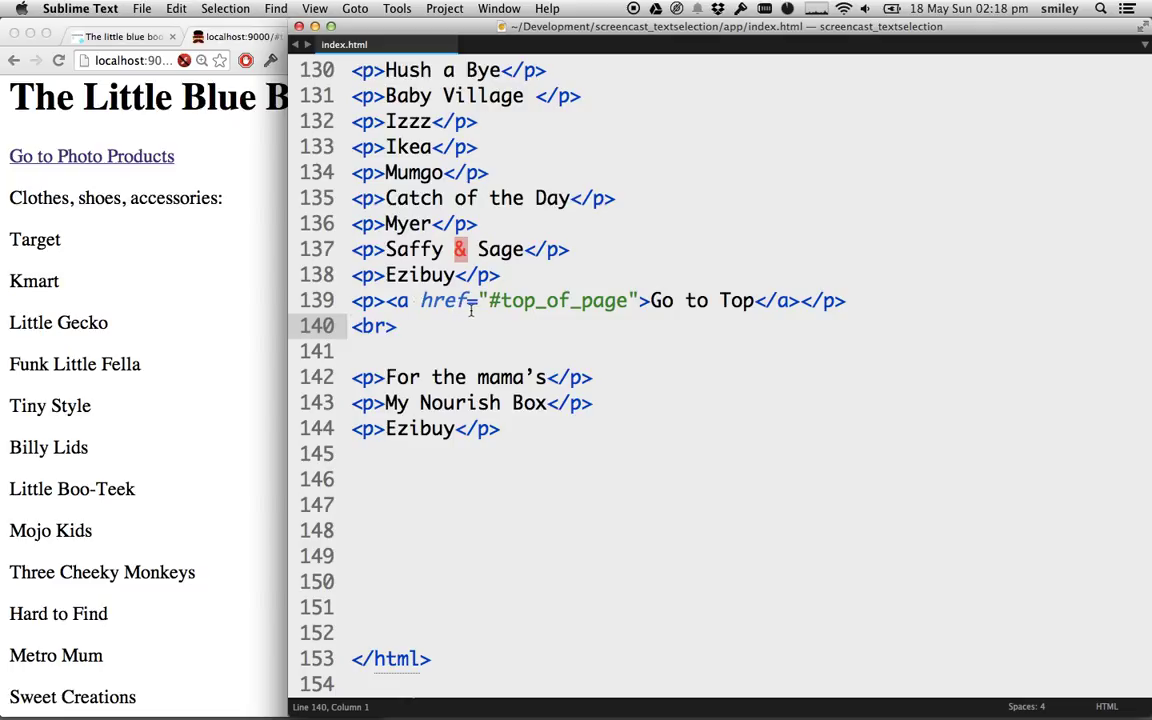
pyautogui.moveTo(220, 320)
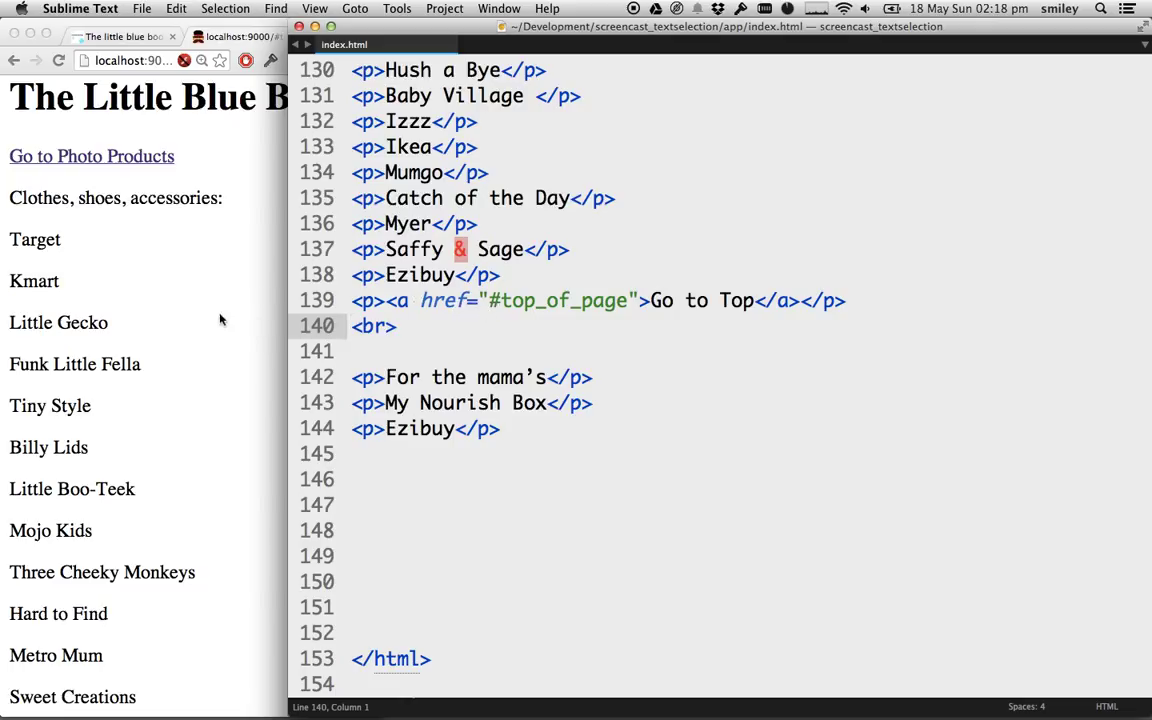